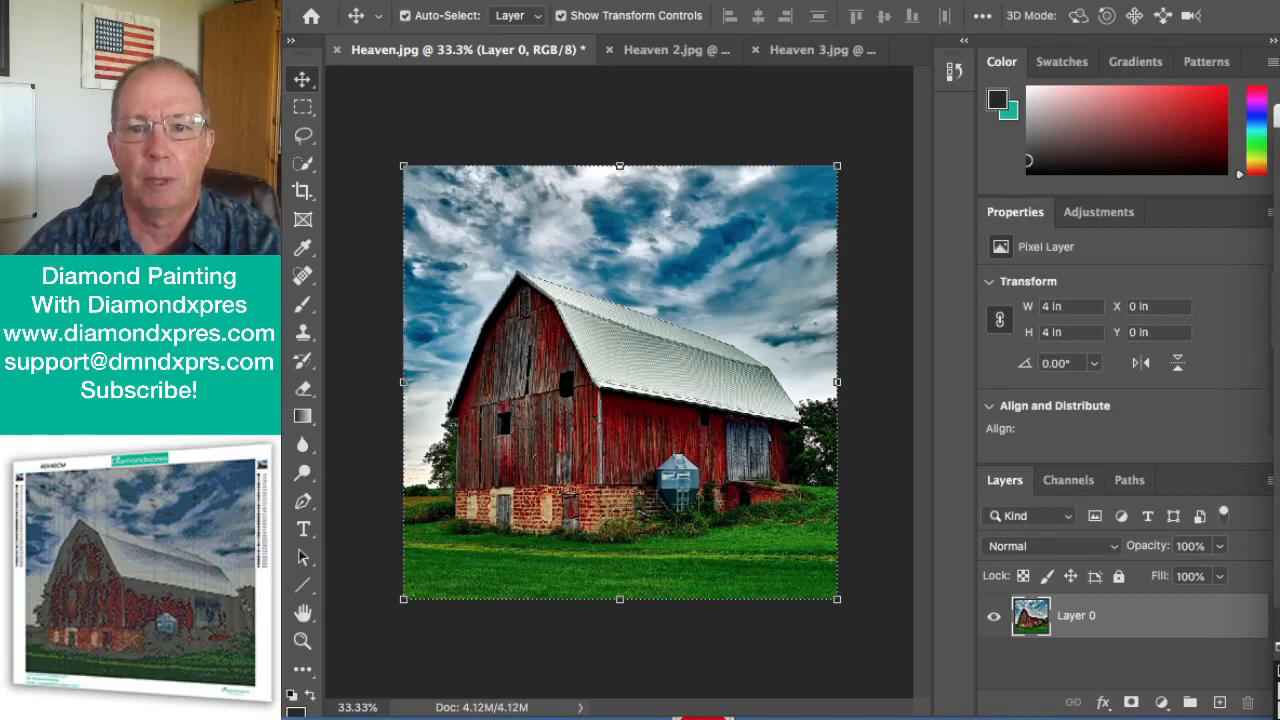
{"action": "mouse_move", "coordinate": [742, 449]}
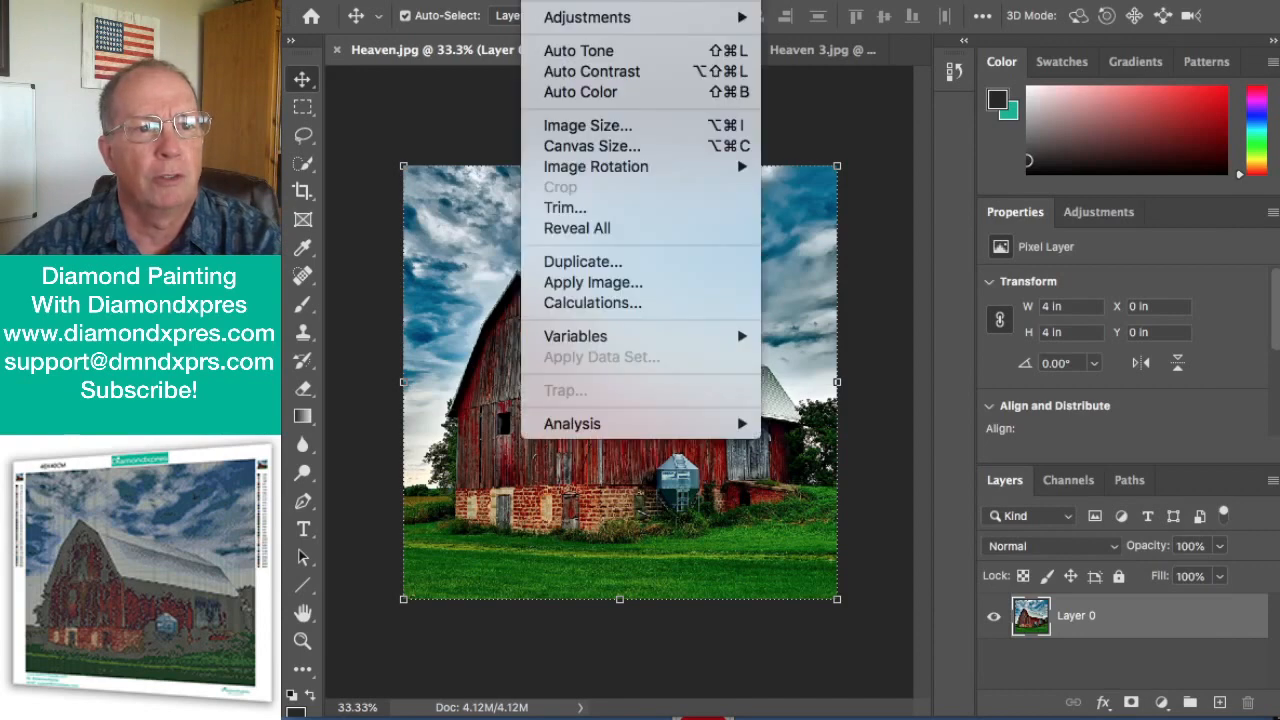
{"action": "mouse_move", "coordinate": [601, 125]}
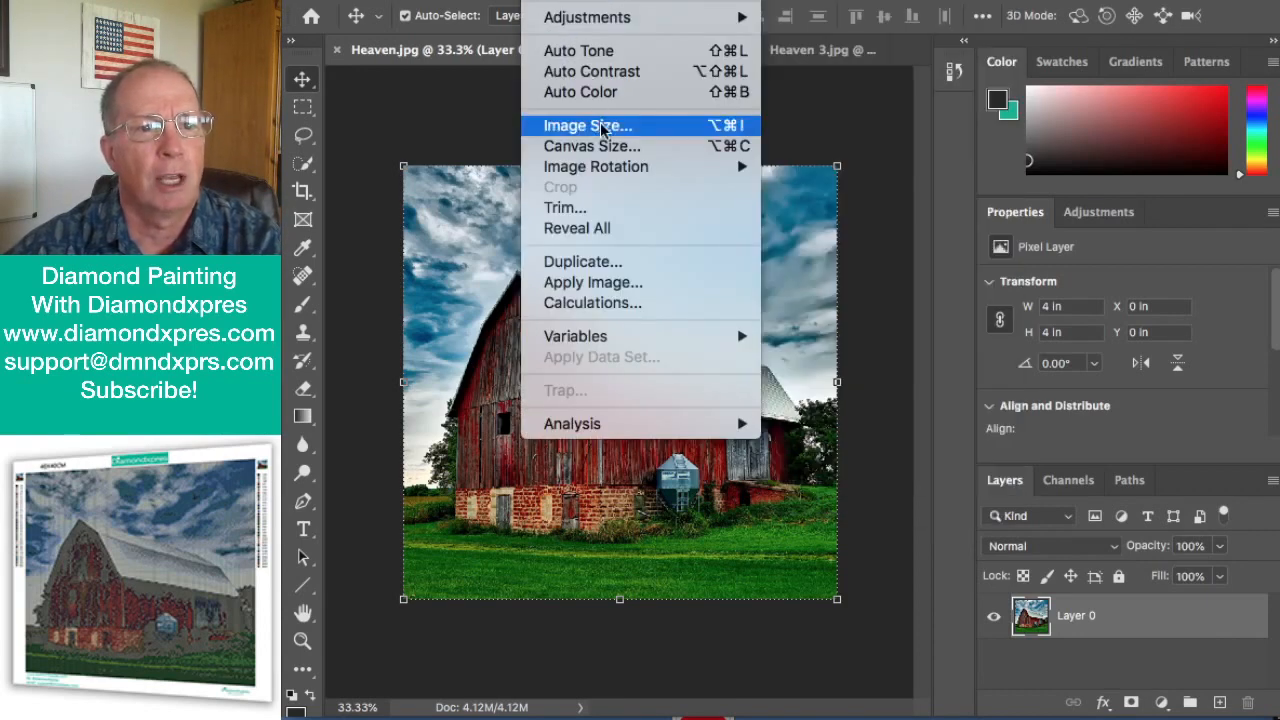
Step: Resize Heaven.jpg to 20 cm wide at 4 pixels/cm, giving 80 × 80 px
{"action": "left_click", "coordinate": [587, 125]}
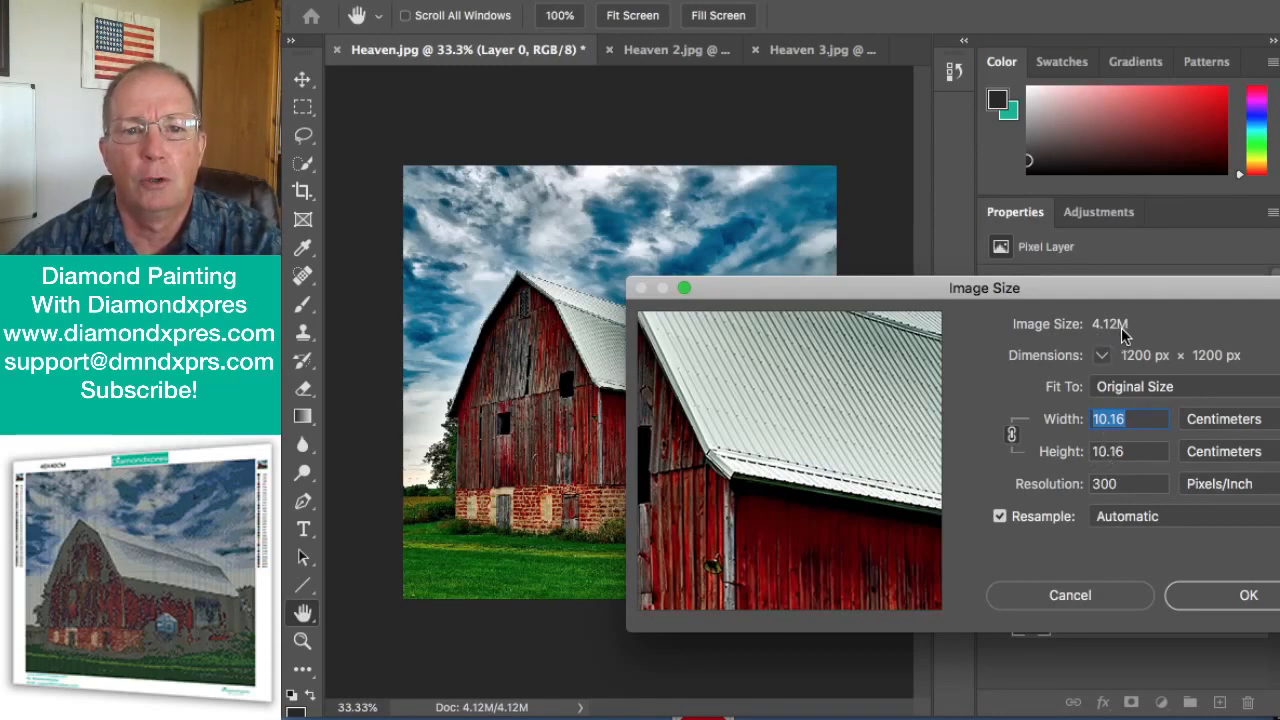
{"action": "mouse_move", "coordinate": [702, 307]}
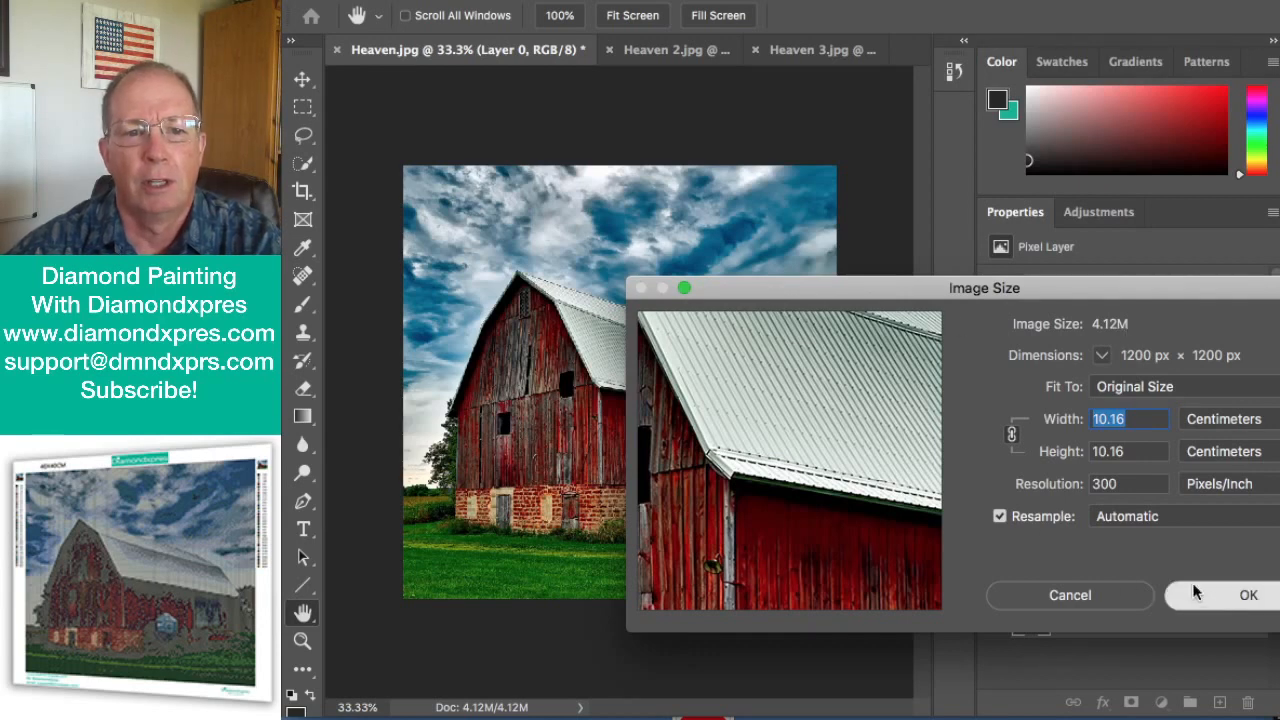
{"action": "left_click", "coordinate": [1243, 596]}
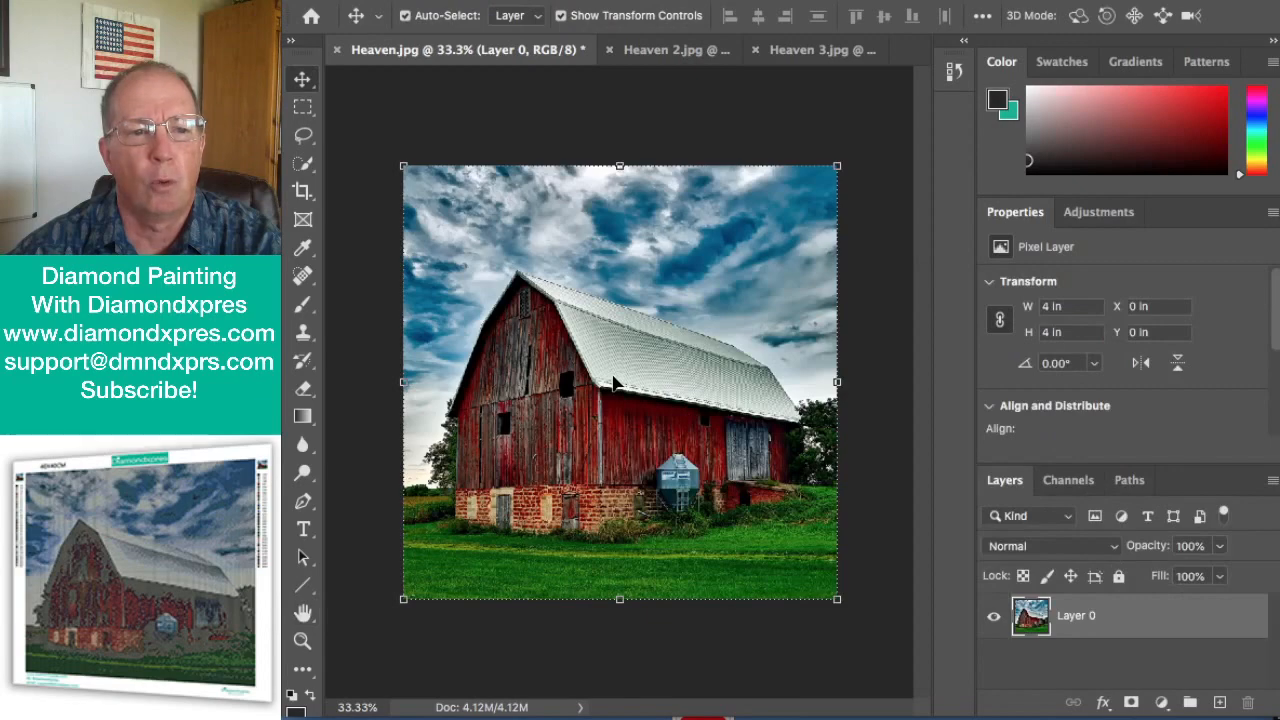
{"action": "mouse_move", "coordinate": [522, 320]}
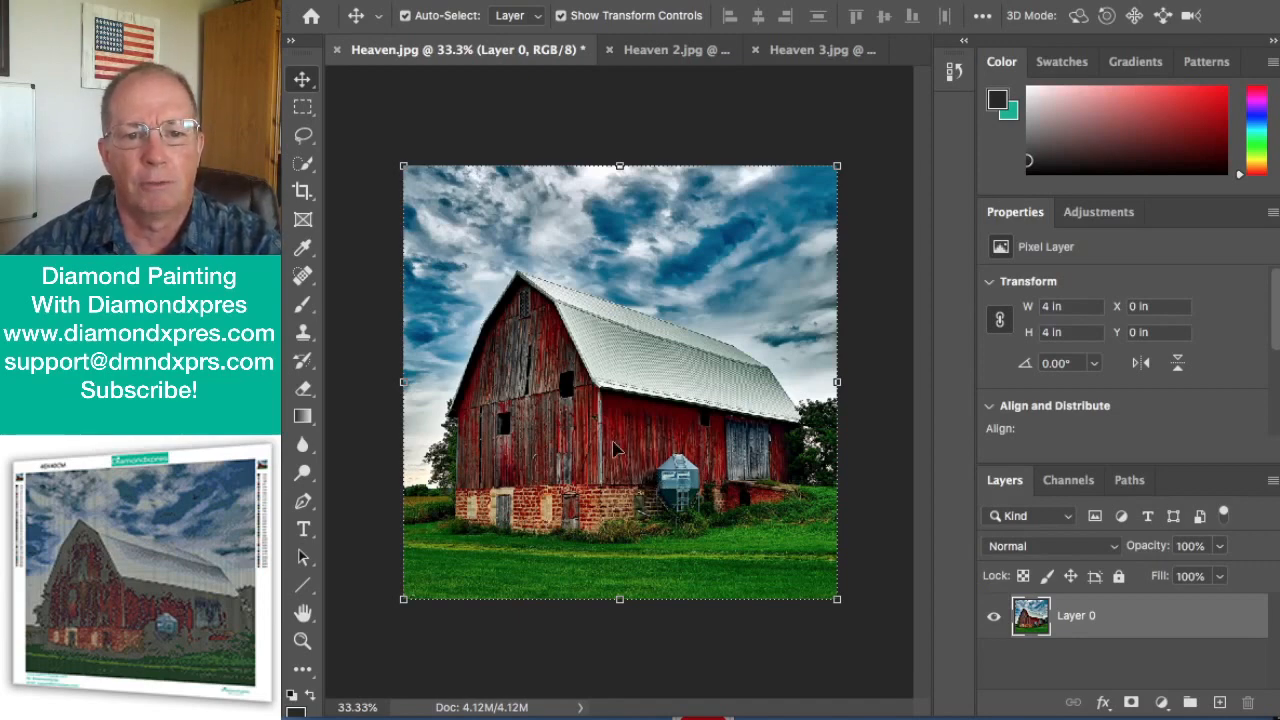
{"action": "mouse_move", "coordinate": [600, 310]}
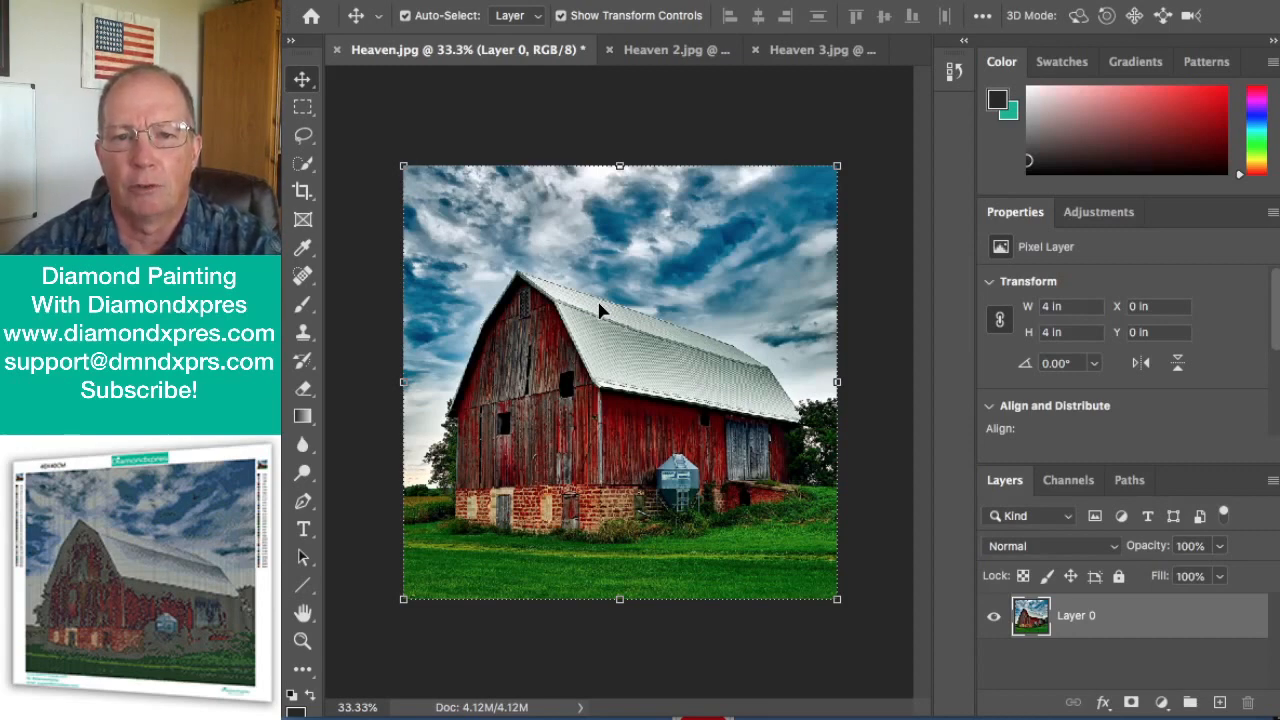
{"action": "mouse_move", "coordinate": [582, 316]}
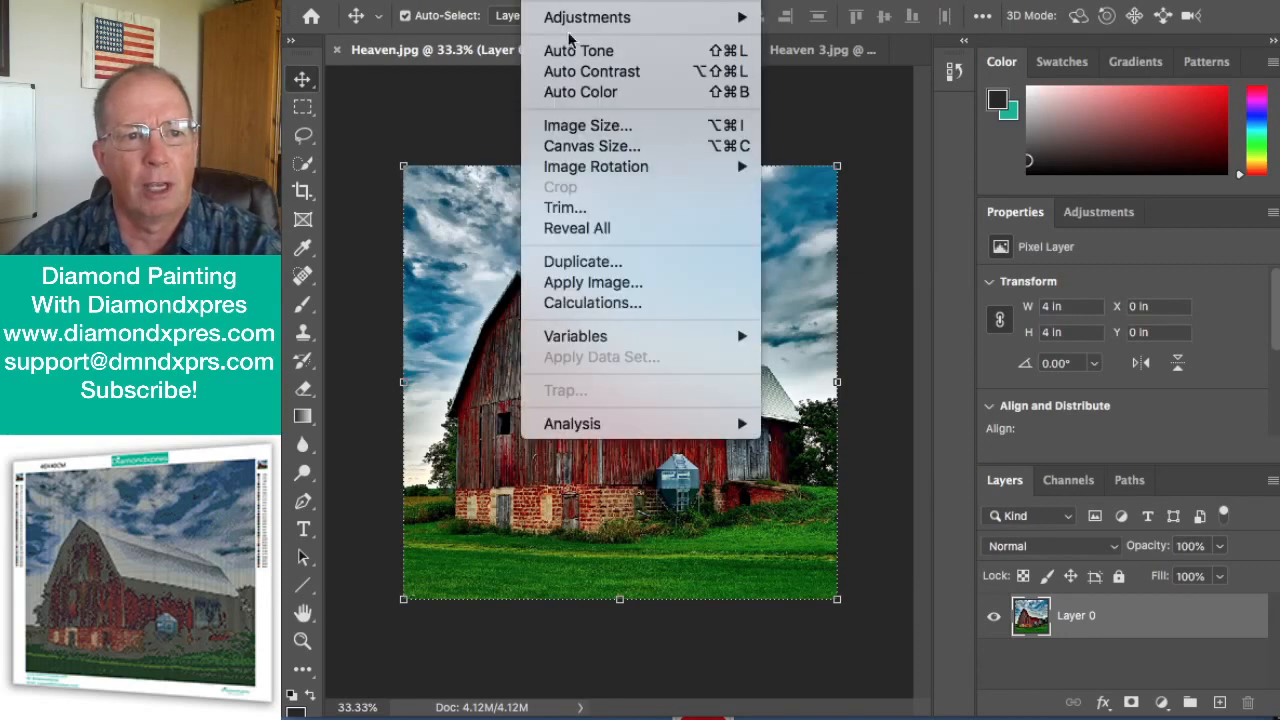
{"action": "mouse_move", "coordinate": [588, 125]}
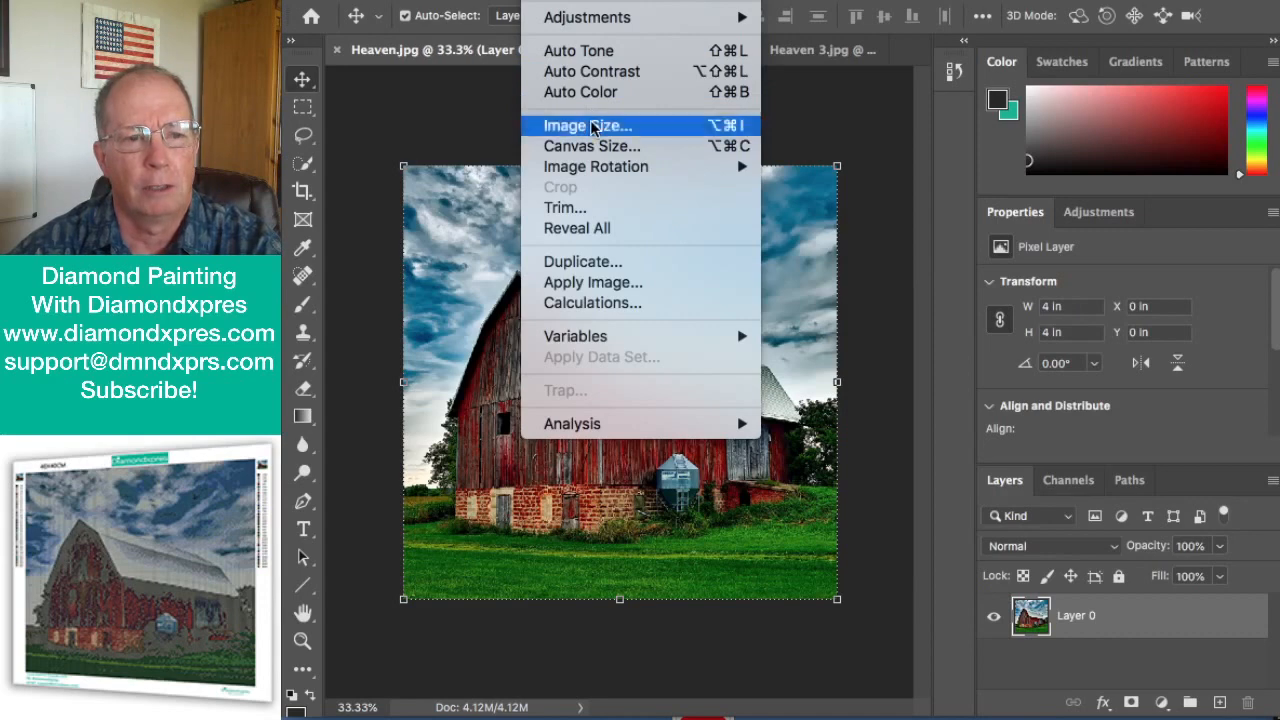
{"action": "left_click", "coordinate": [587, 125]}
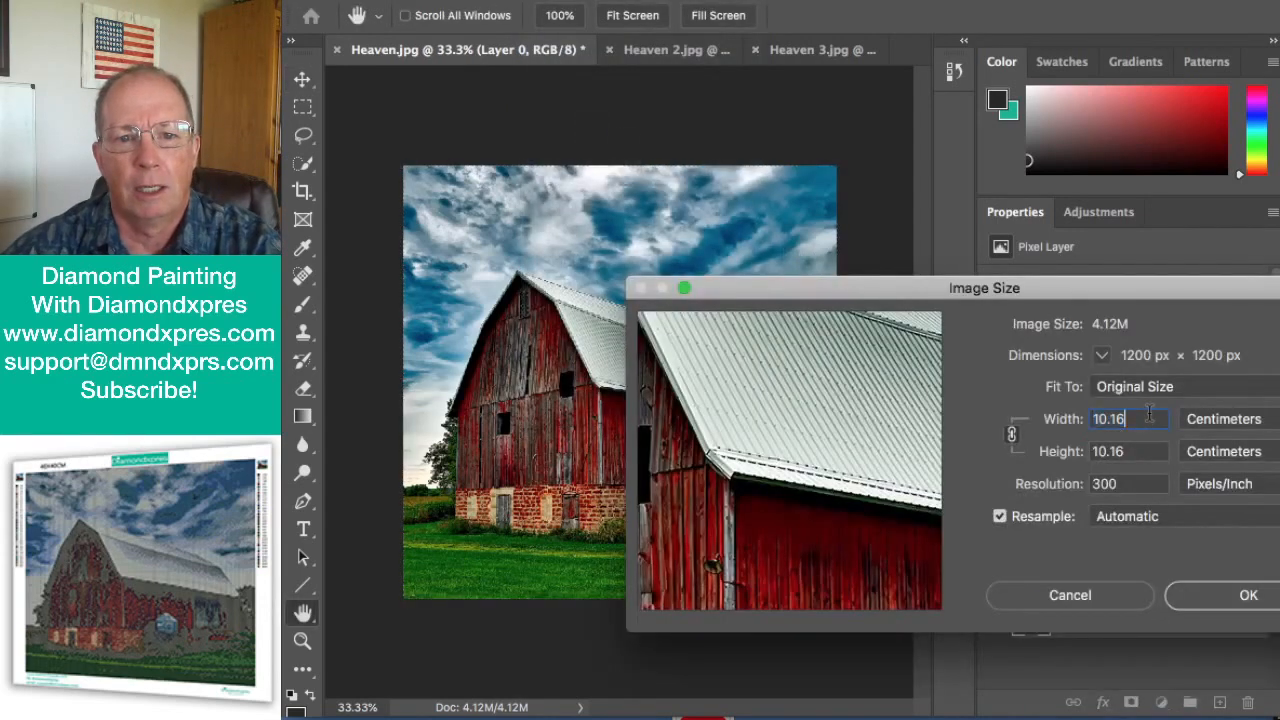
{"action": "type", "text": "2"}
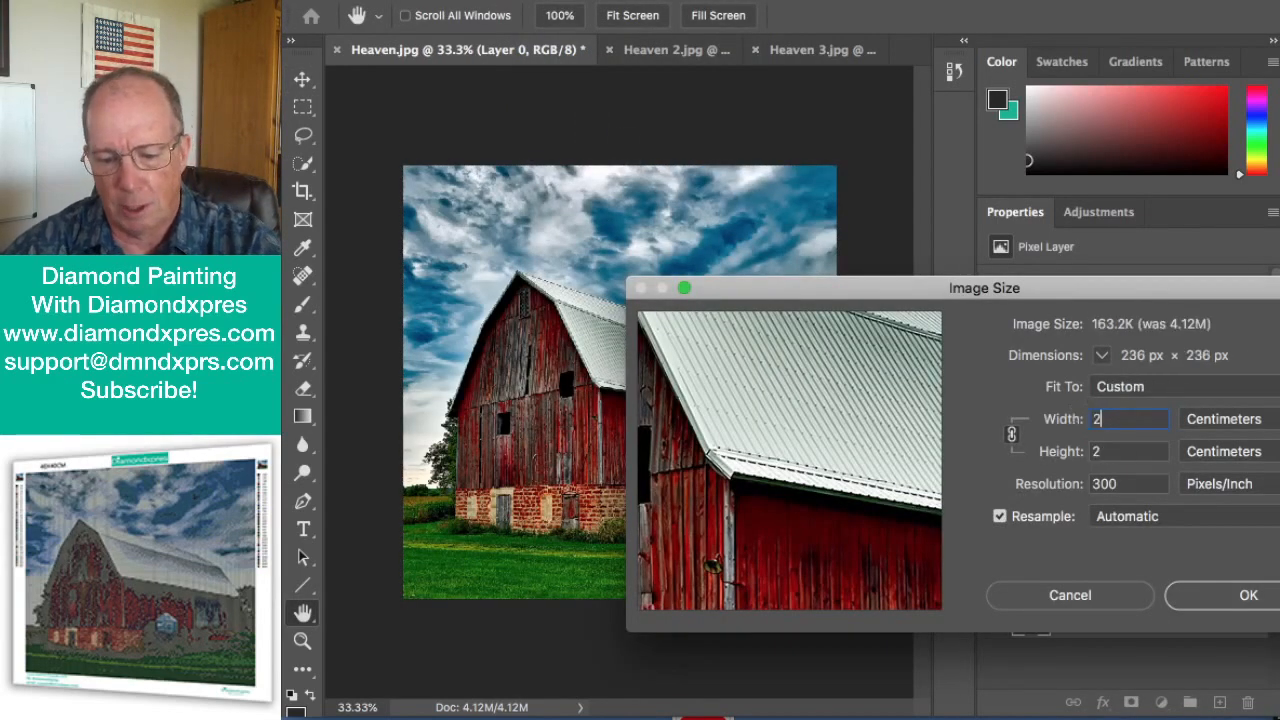
{"action": "type", "text": "0"}
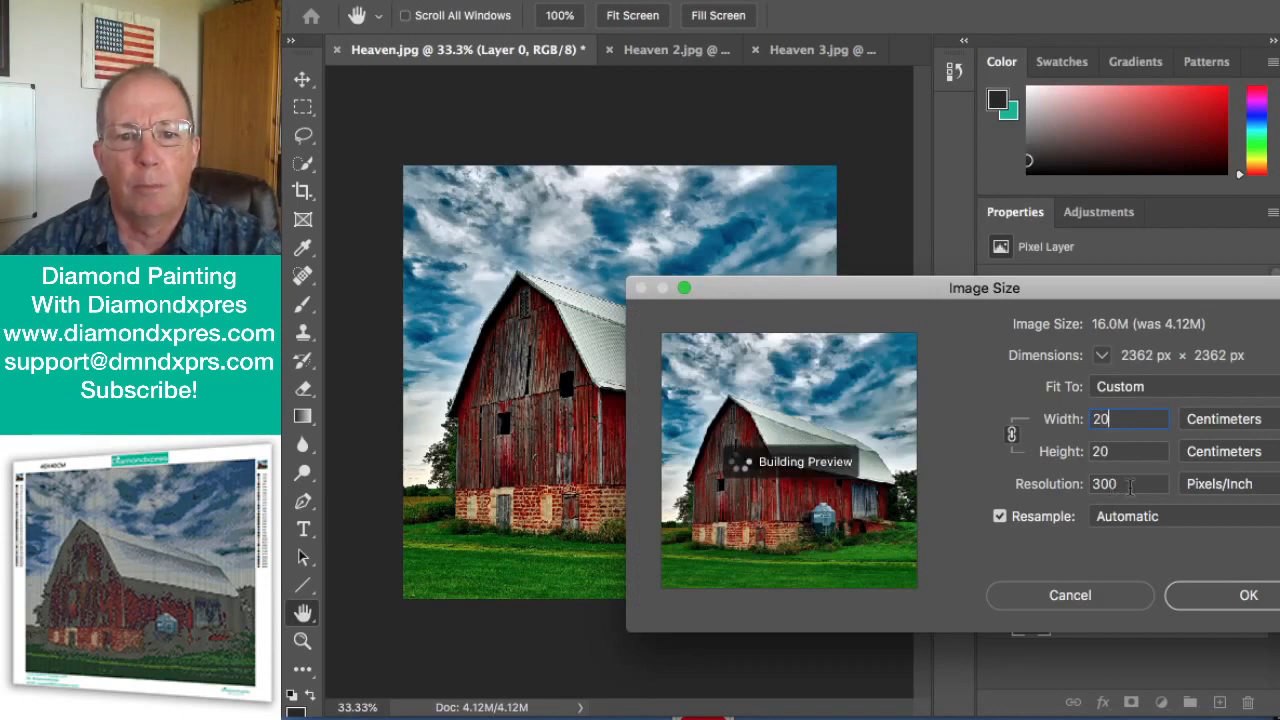
{"action": "left_click", "coordinate": [1220, 482]}
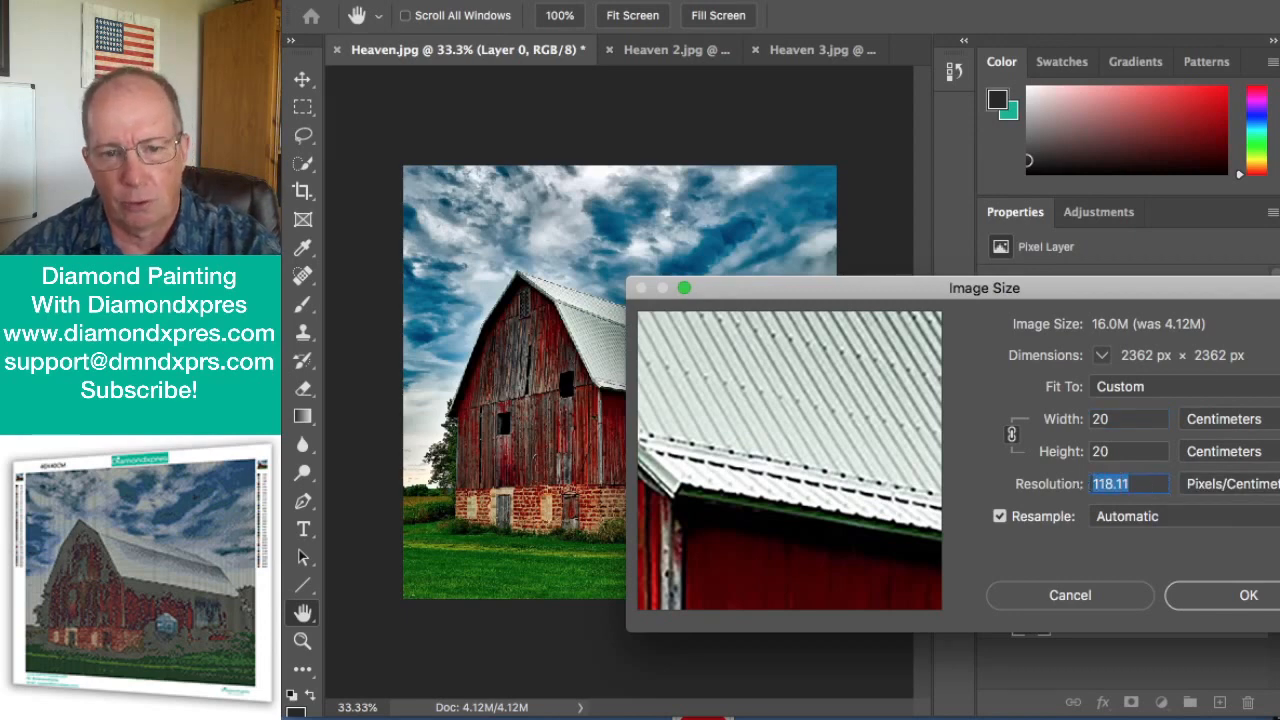
{"action": "type", "text": "4"}
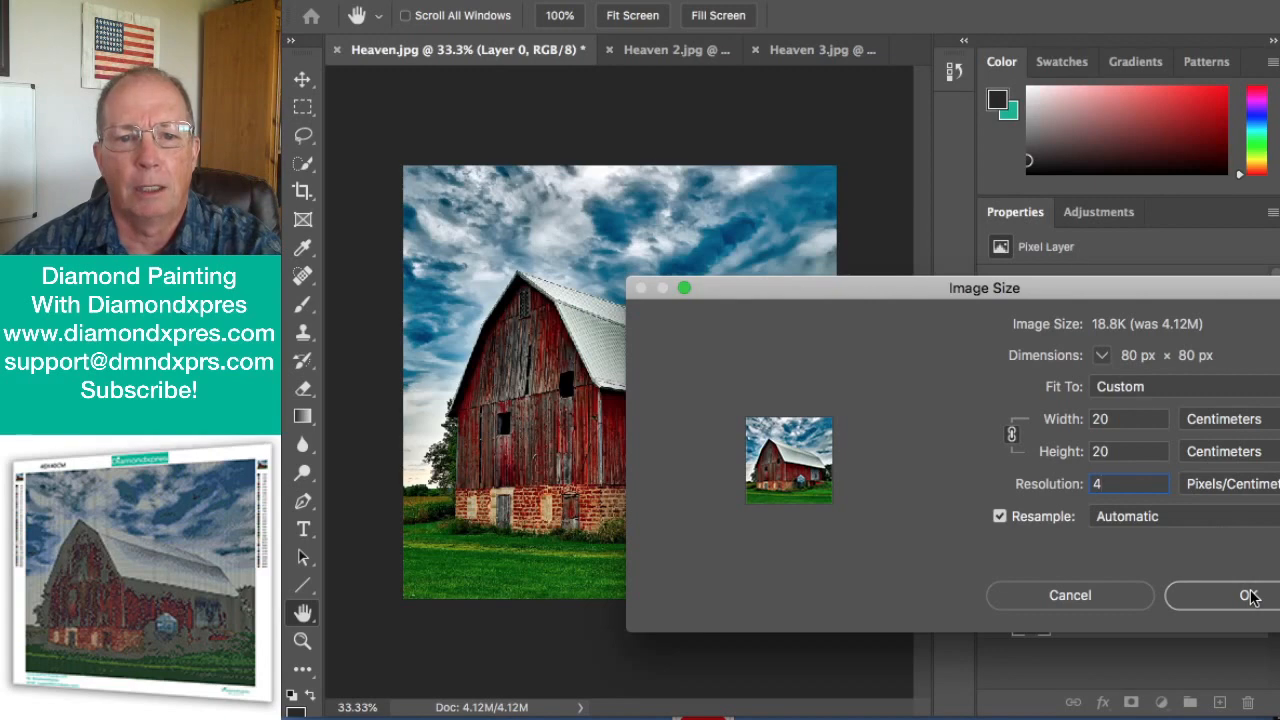
{"action": "left_click", "coordinate": [1240, 595]}
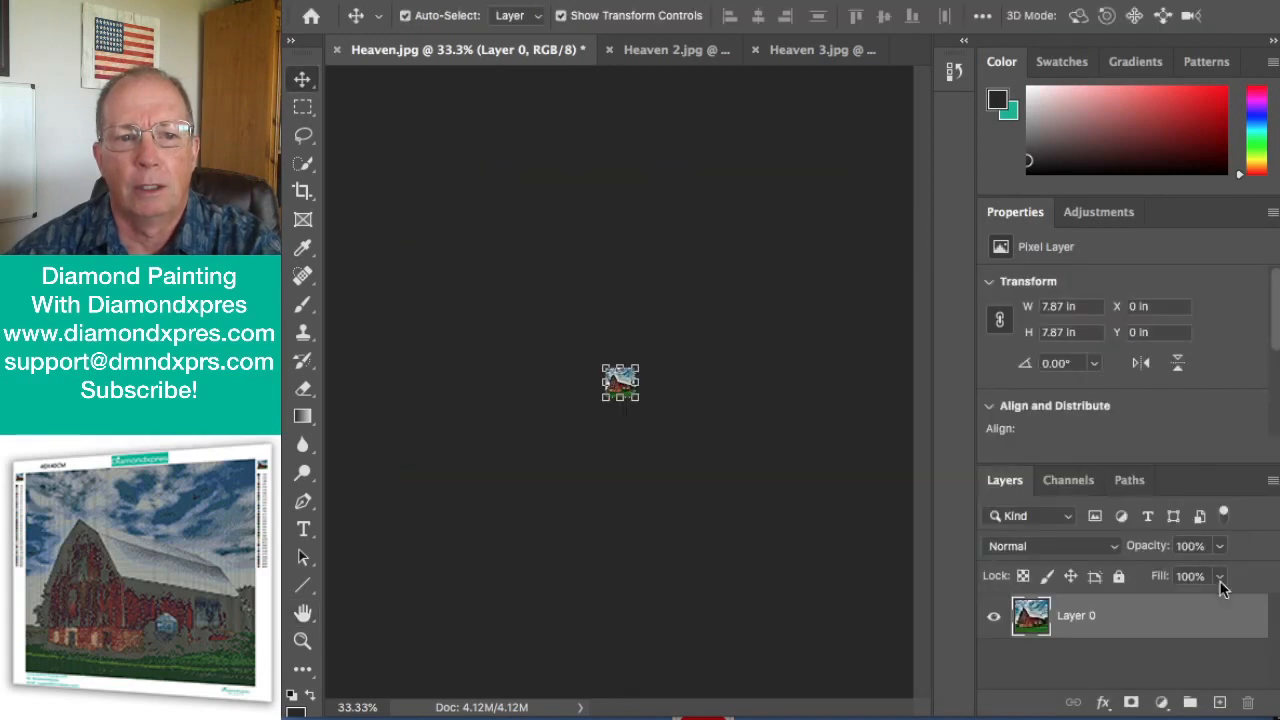
{"action": "mouse_move", "coordinate": [772, 445]}
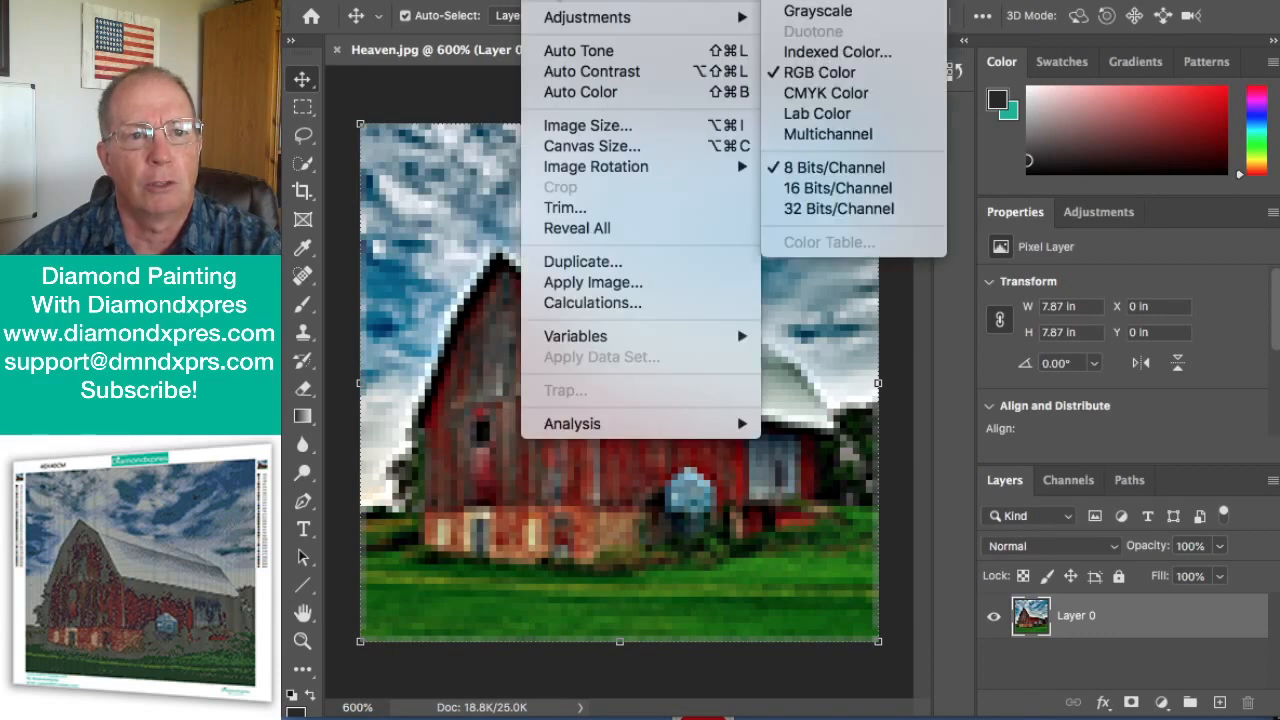
{"action": "mouse_move", "coordinate": [837, 51]}
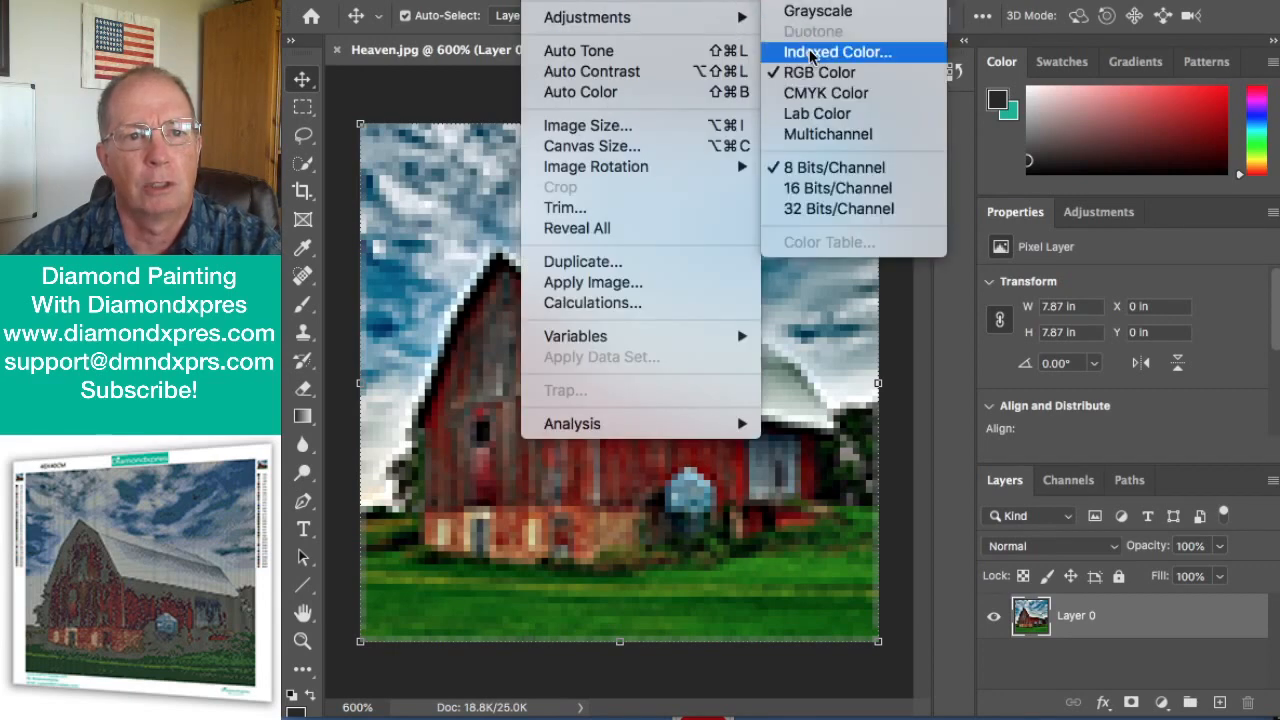
Step: Convert the 80 × 80 barn image to Indexed Color, Local (Perceptual) palette, 20 colours
{"action": "left_click", "coordinate": [831, 52]}
{"action": "type", "text": "20"}
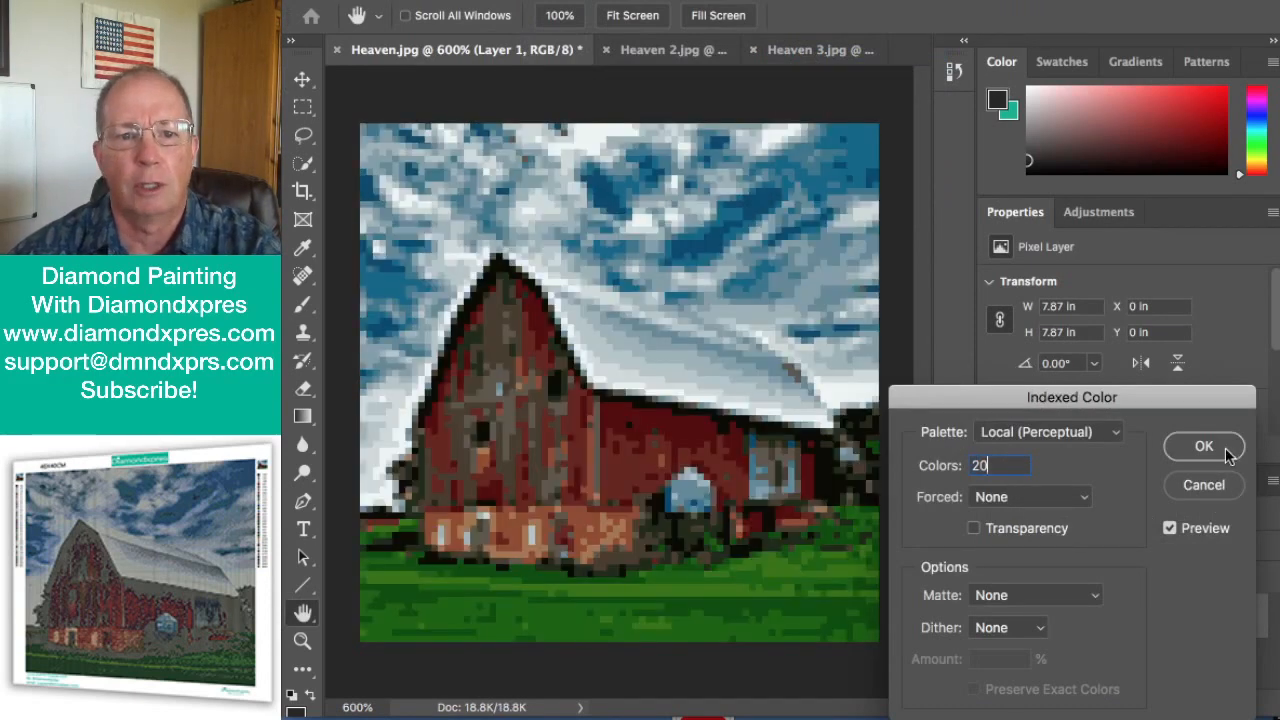
{"action": "left_click", "coordinate": [1204, 446]}
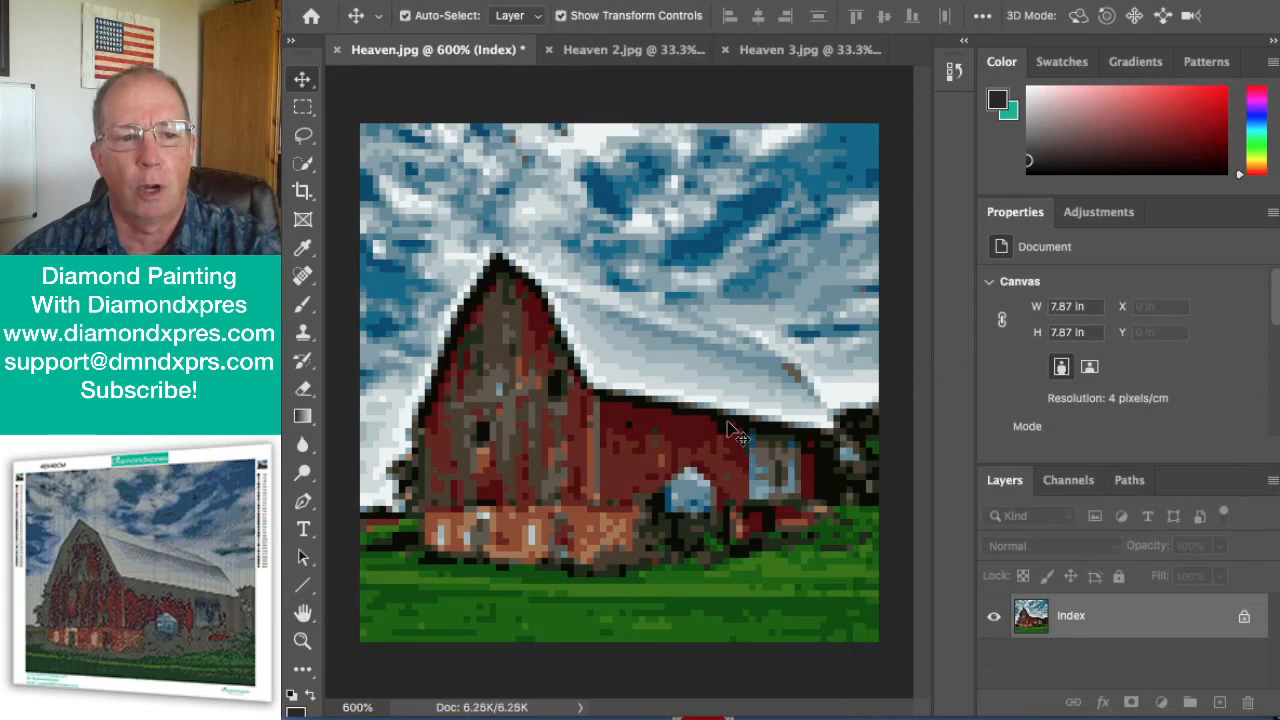
{"action": "mouse_move", "coordinate": [697, 352]}
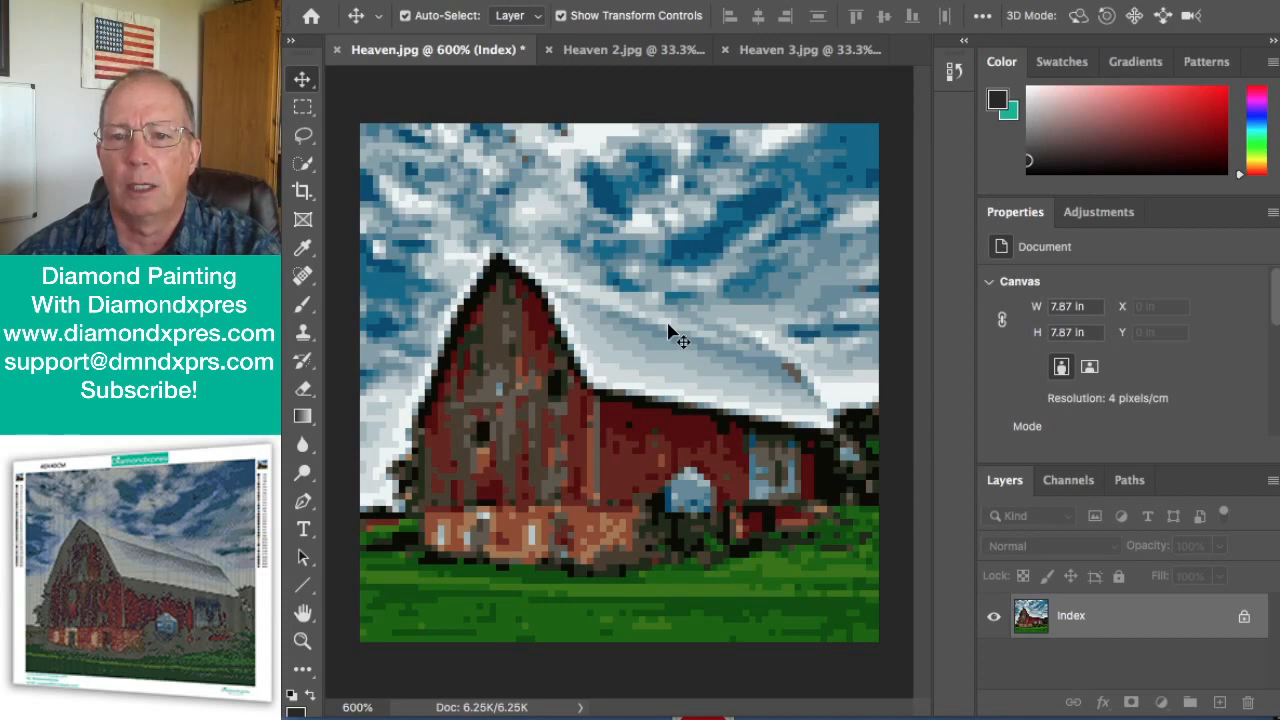
{"action": "mouse_move", "coordinate": [710, 282]}
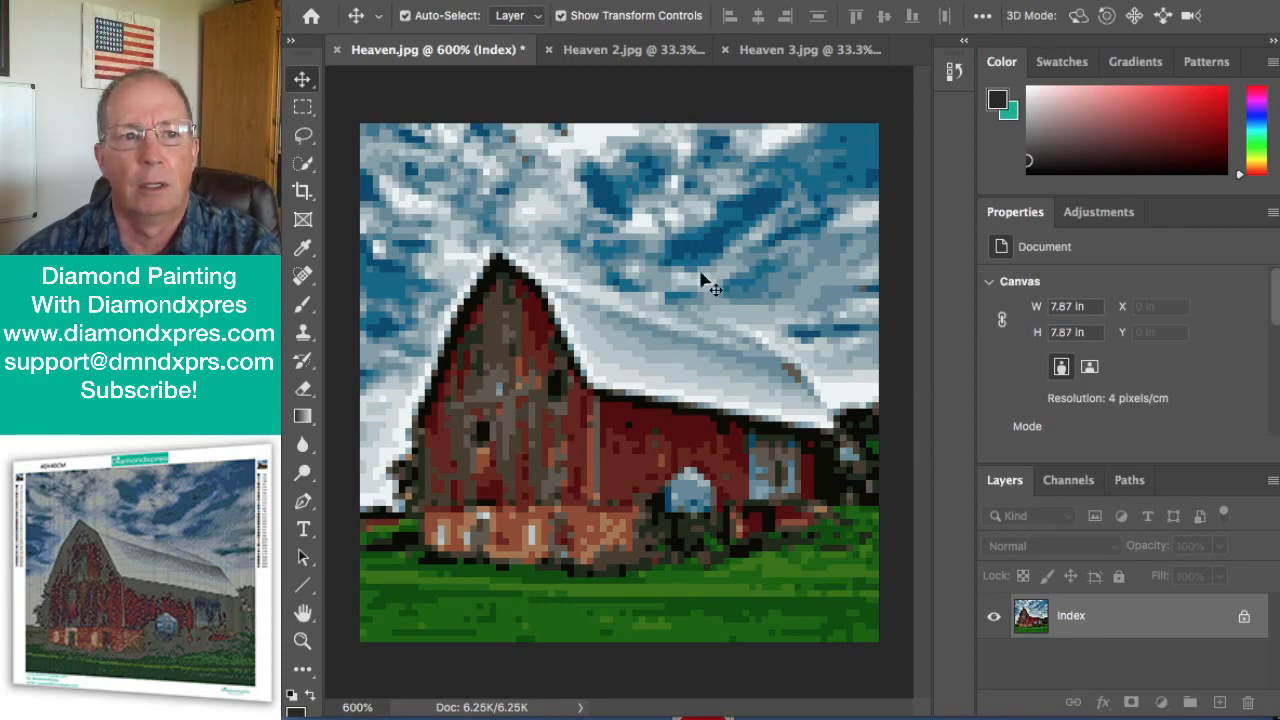
{"action": "mouse_move", "coordinate": [574, 154]}
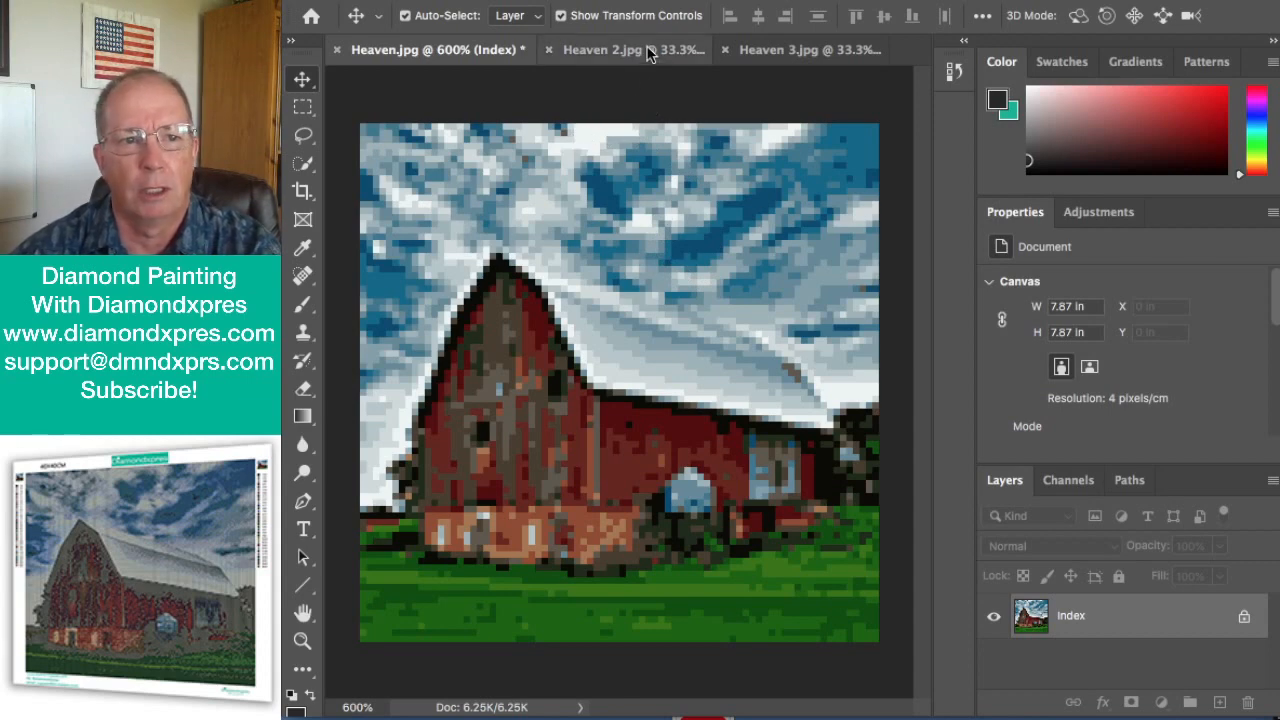
Step: Resize Heaven 2.jpg to 40 cm wide at 4 pixels/cm, giving 160 × 160 px
{"action": "left_click", "coordinate": [630, 50]}
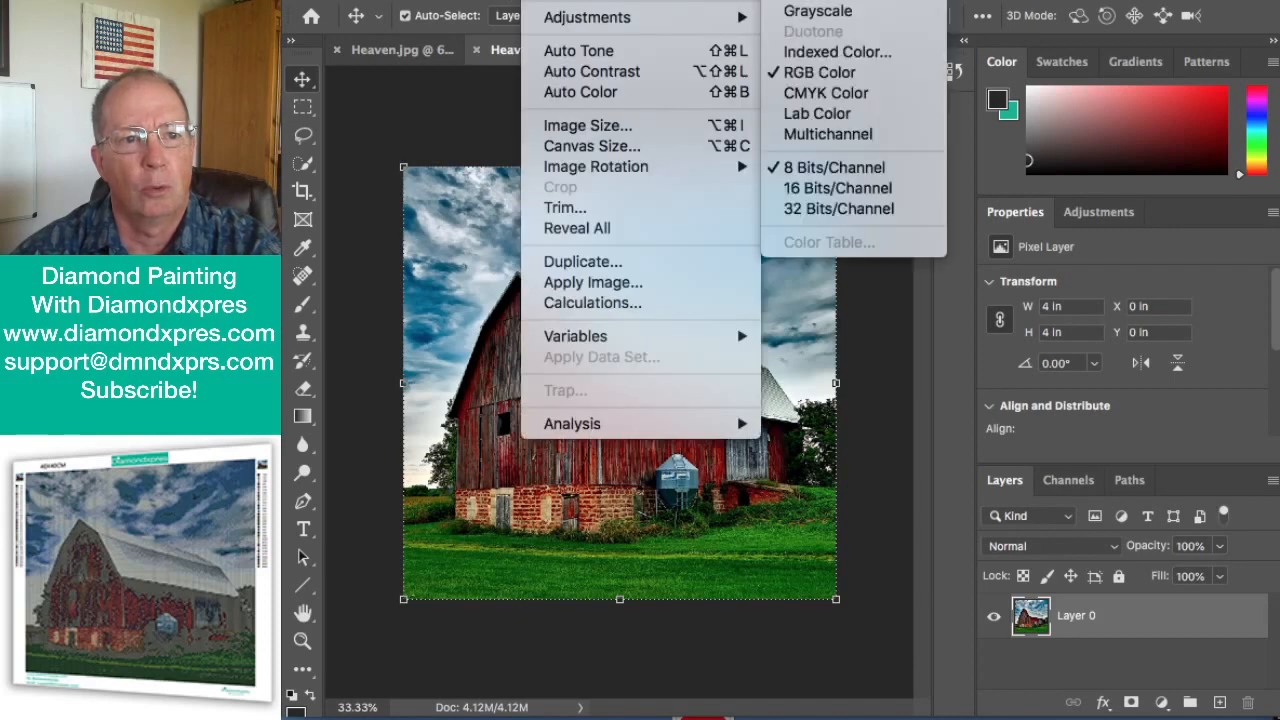
{"action": "mouse_move", "coordinate": [588, 125]}
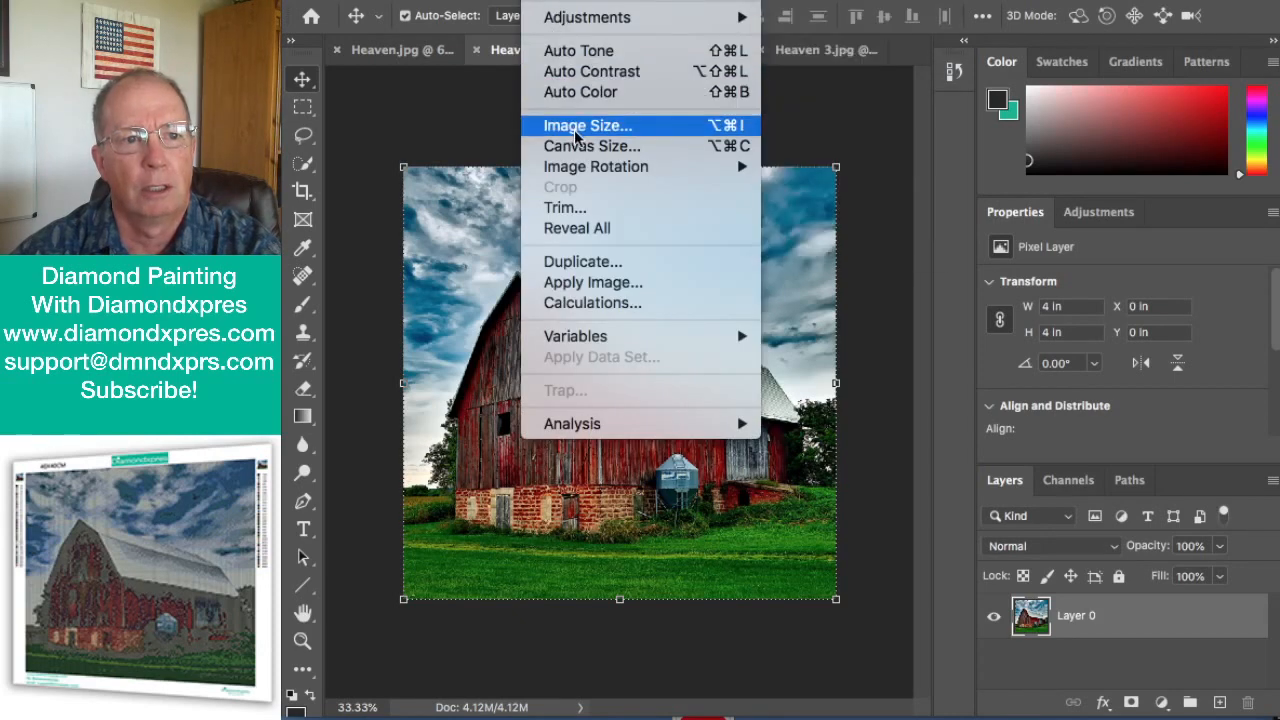
{"action": "left_click", "coordinate": [587, 125]}
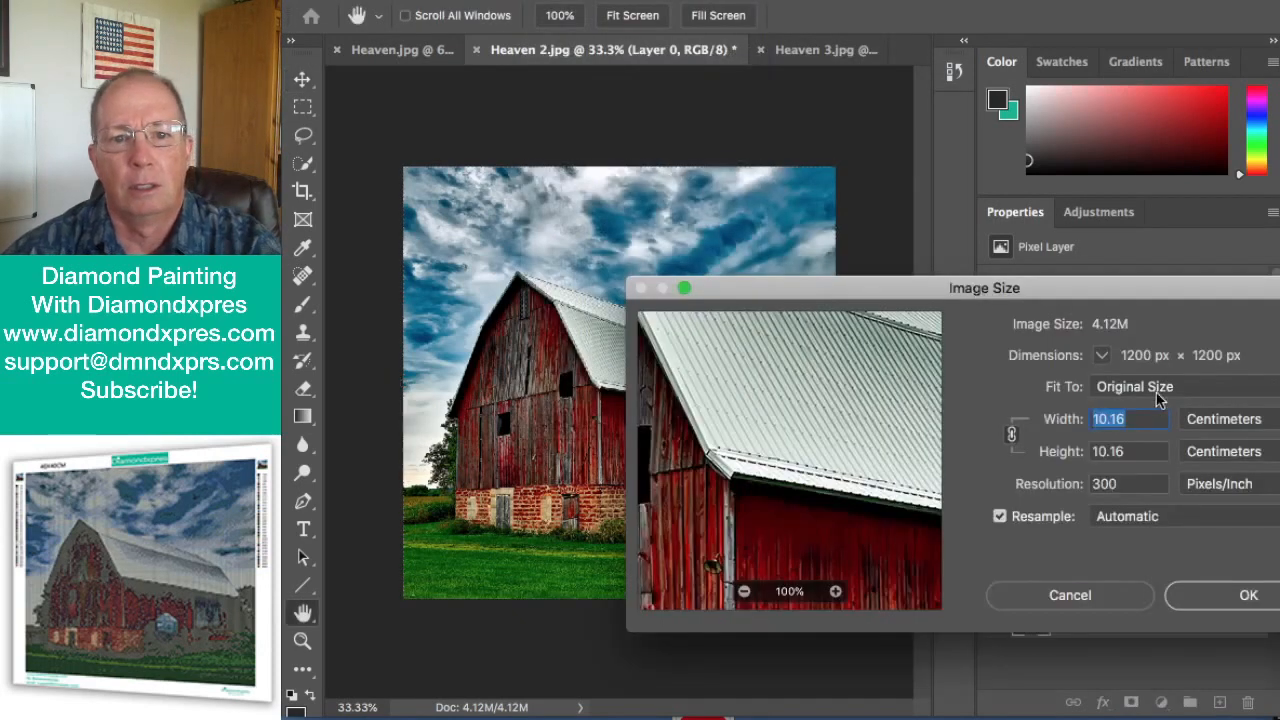
{"action": "type", "text": "4"}
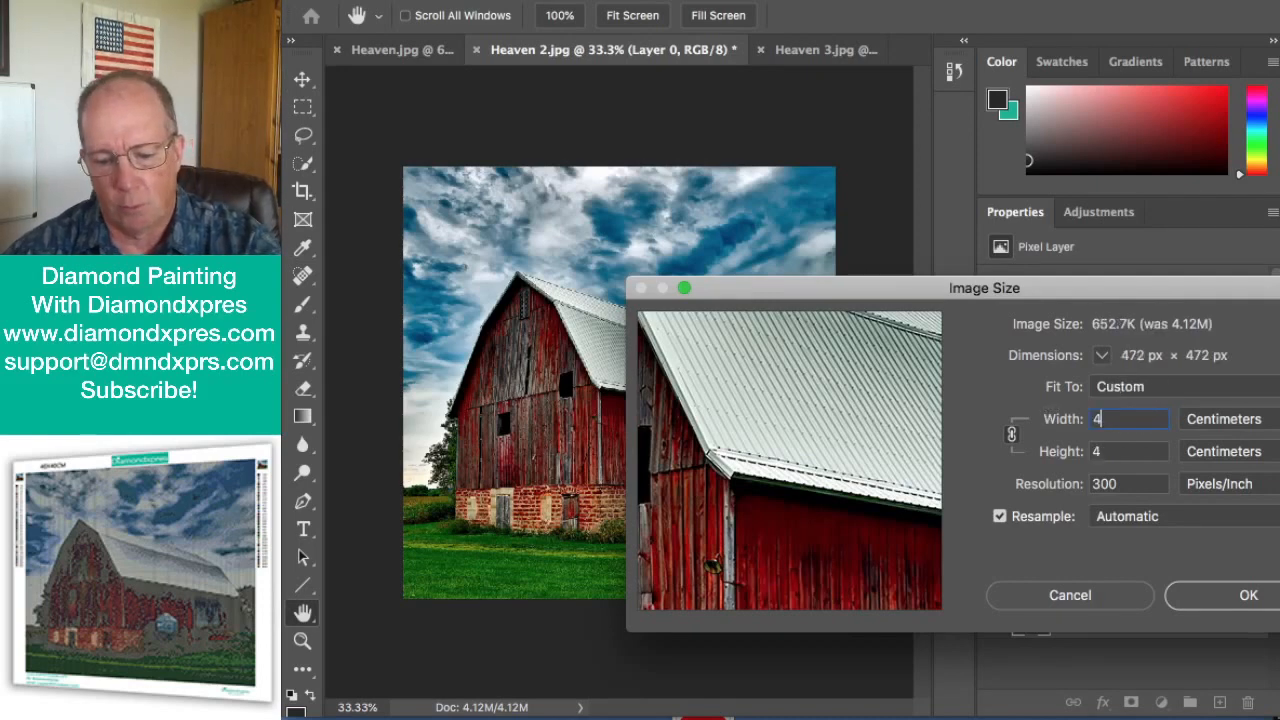
{"action": "type", "text": "0"}
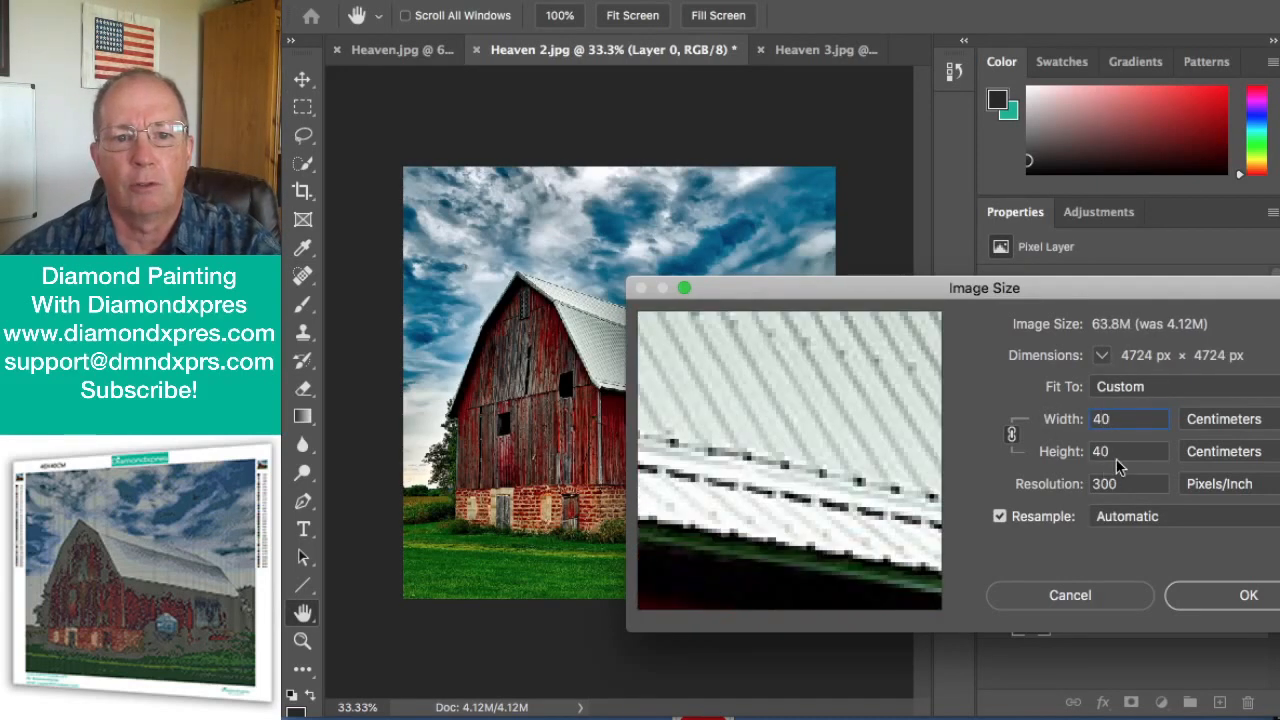
{"action": "left_click", "coordinate": [1128, 483]}
{"action": "type", "text": "4"}
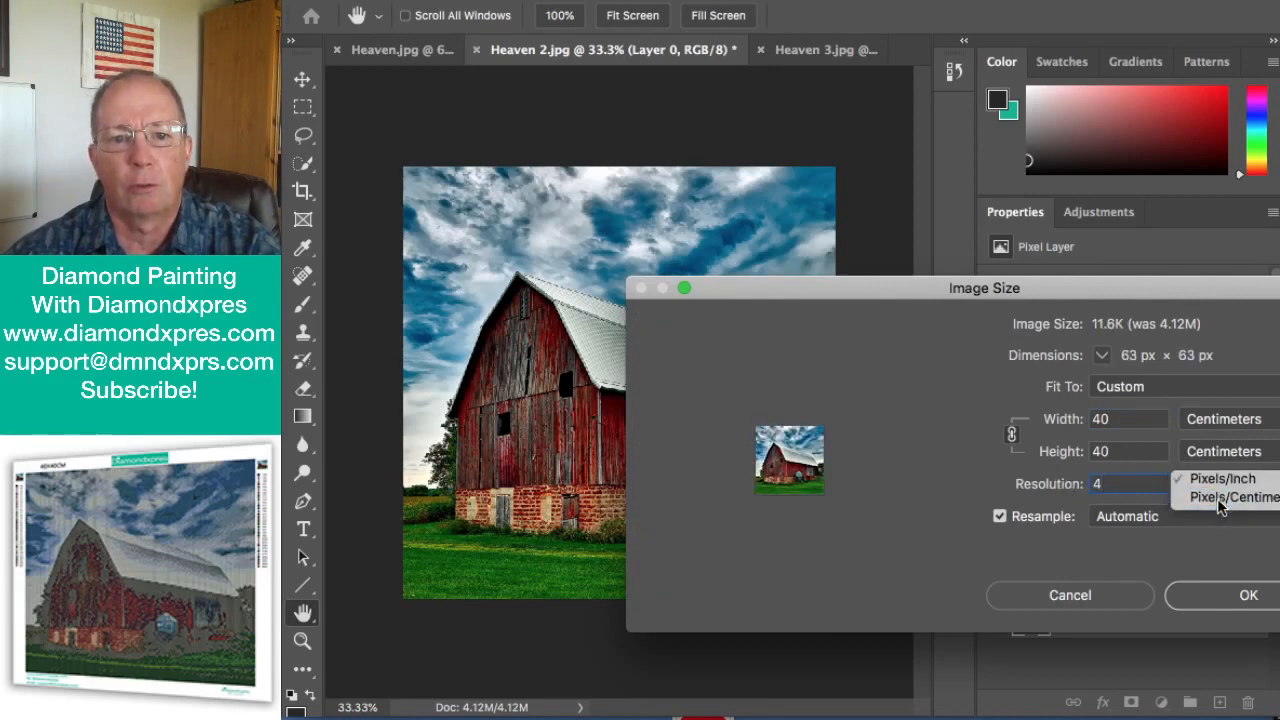
{"action": "left_click", "coordinate": [1224, 495]}
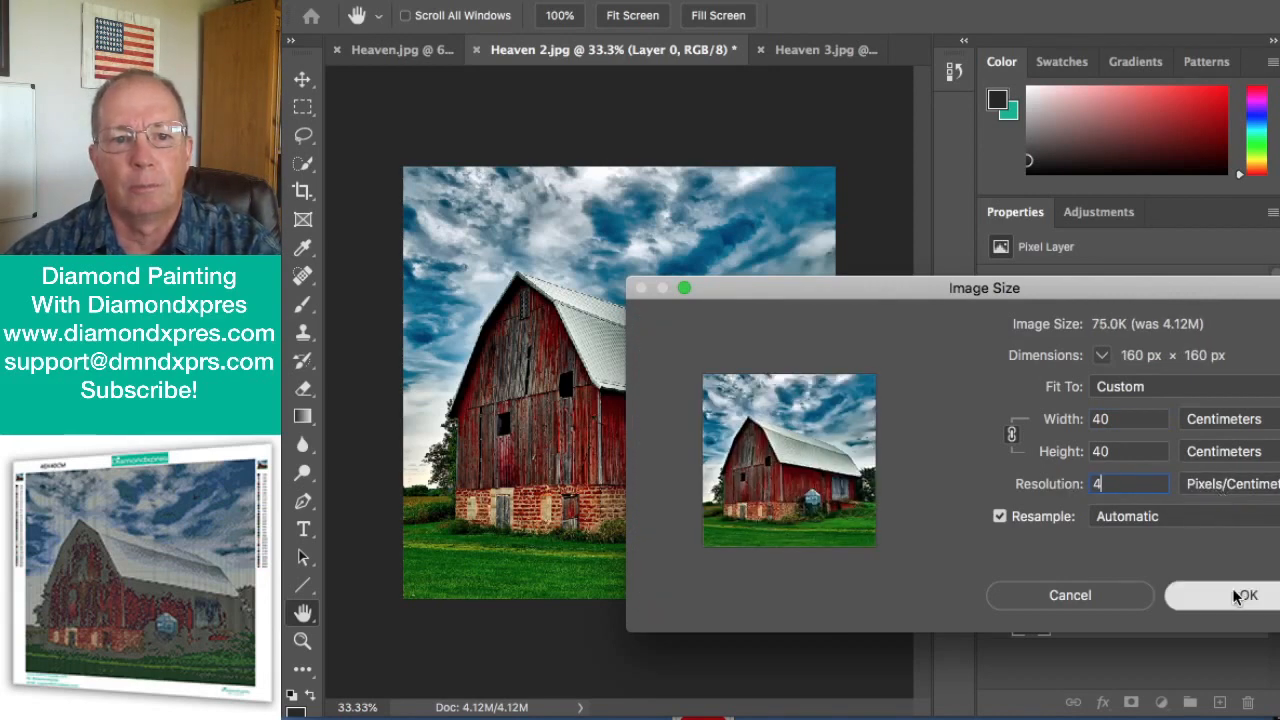
{"action": "left_click", "coordinate": [1245, 595]}
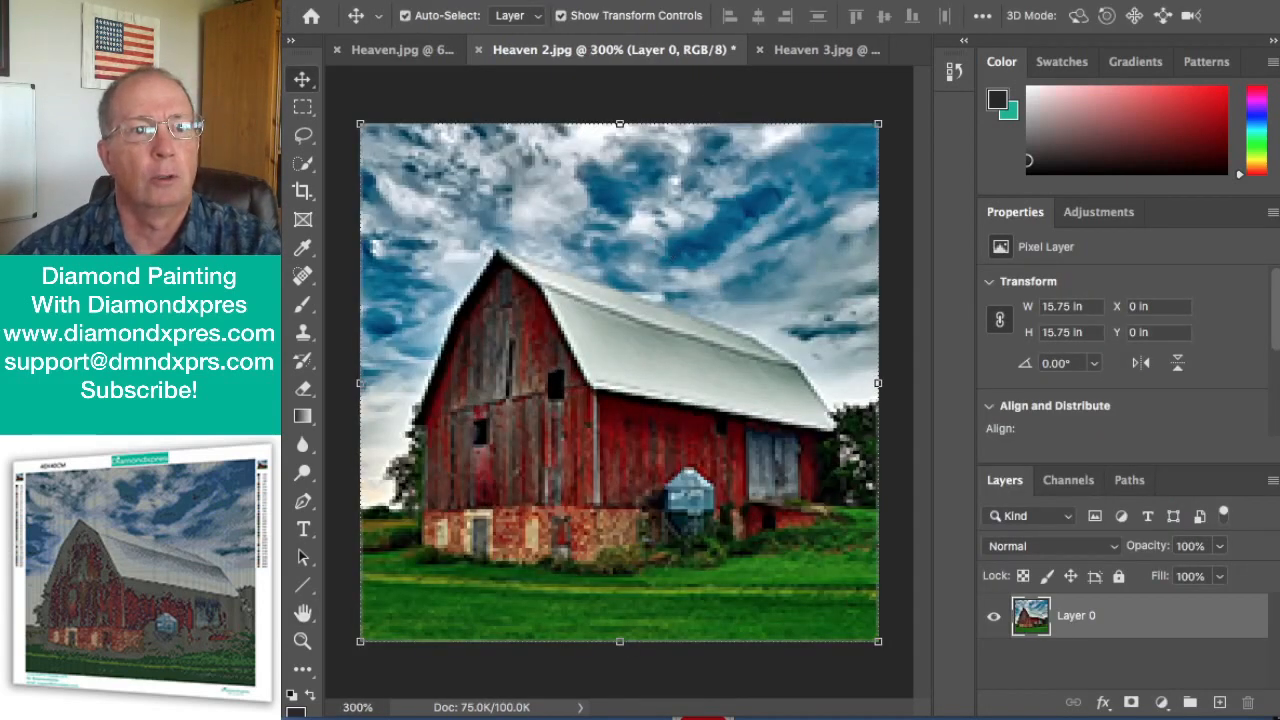
Step: Convert Heaven 2.jpg to Indexed Color with a Local (Perceptual) 30-colour palette
{"action": "left_click", "coordinate": [580, 16]}
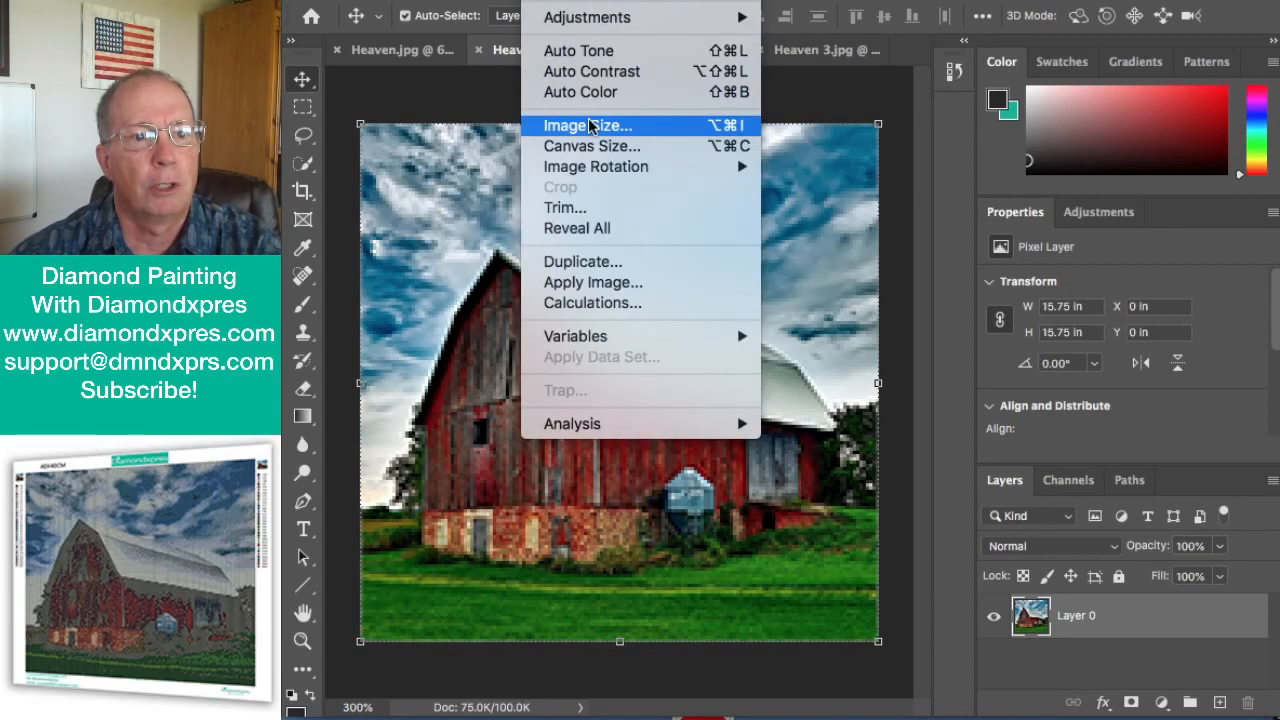
{"action": "mouse_move", "coordinate": [600, 5]}
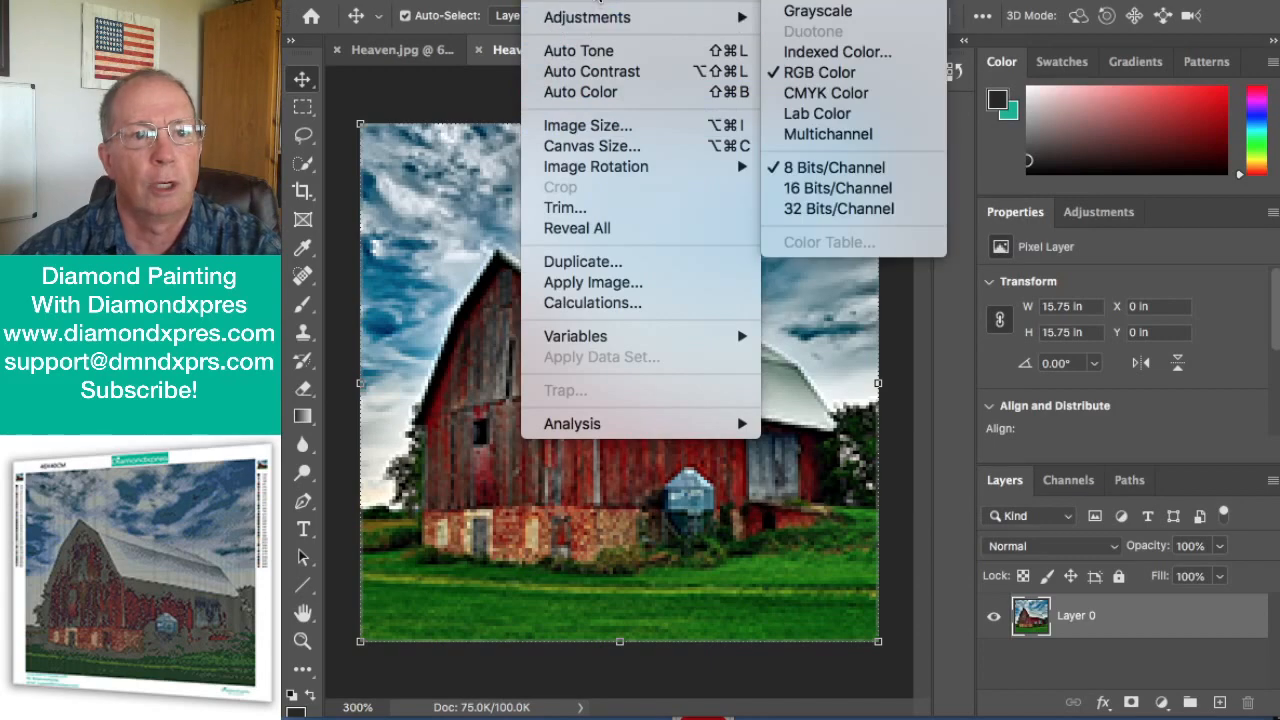
{"action": "left_click", "coordinate": [835, 51]}
{"action": "type", "text": "30"}
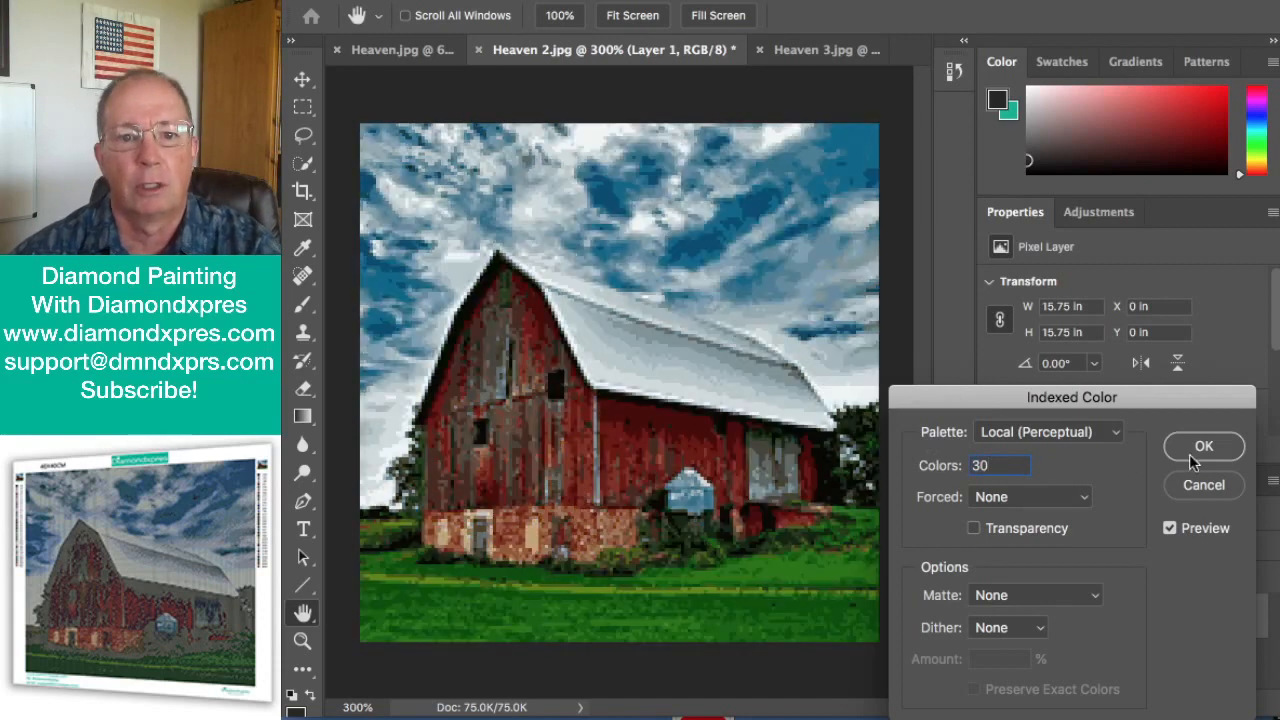
{"action": "left_click", "coordinate": [1203, 446]}
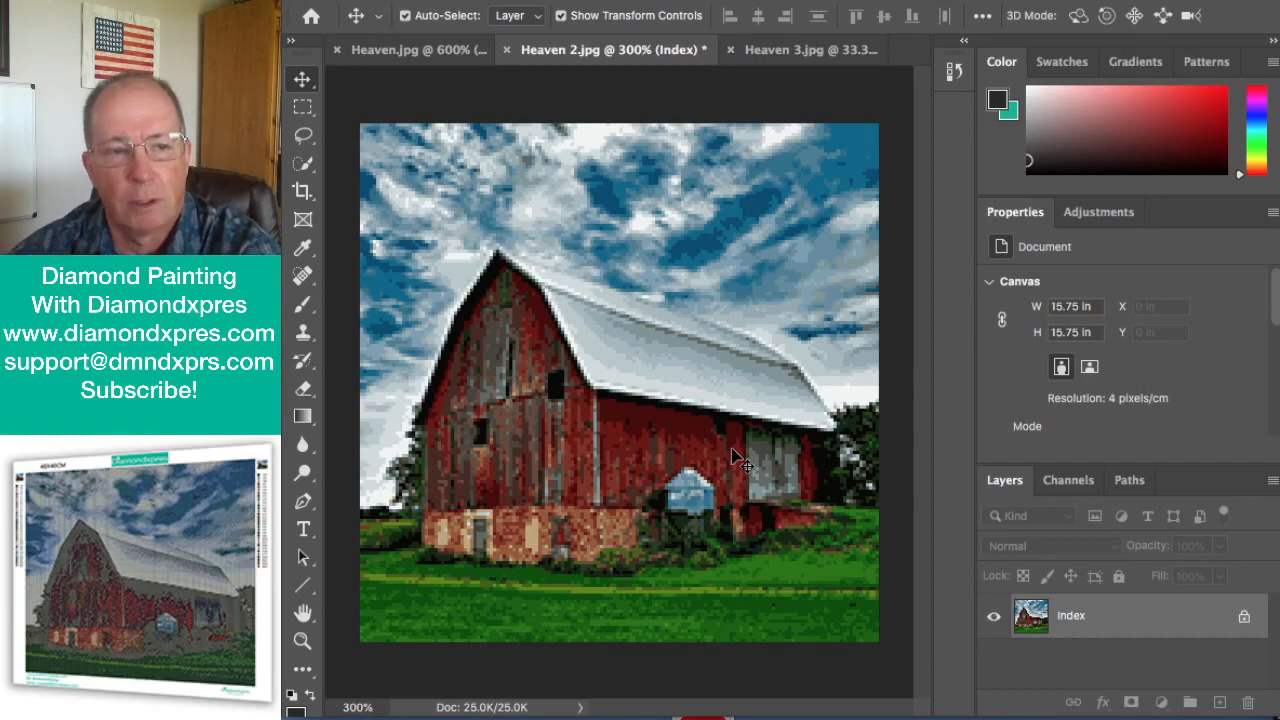
{"action": "mouse_move", "coordinate": [652, 396]}
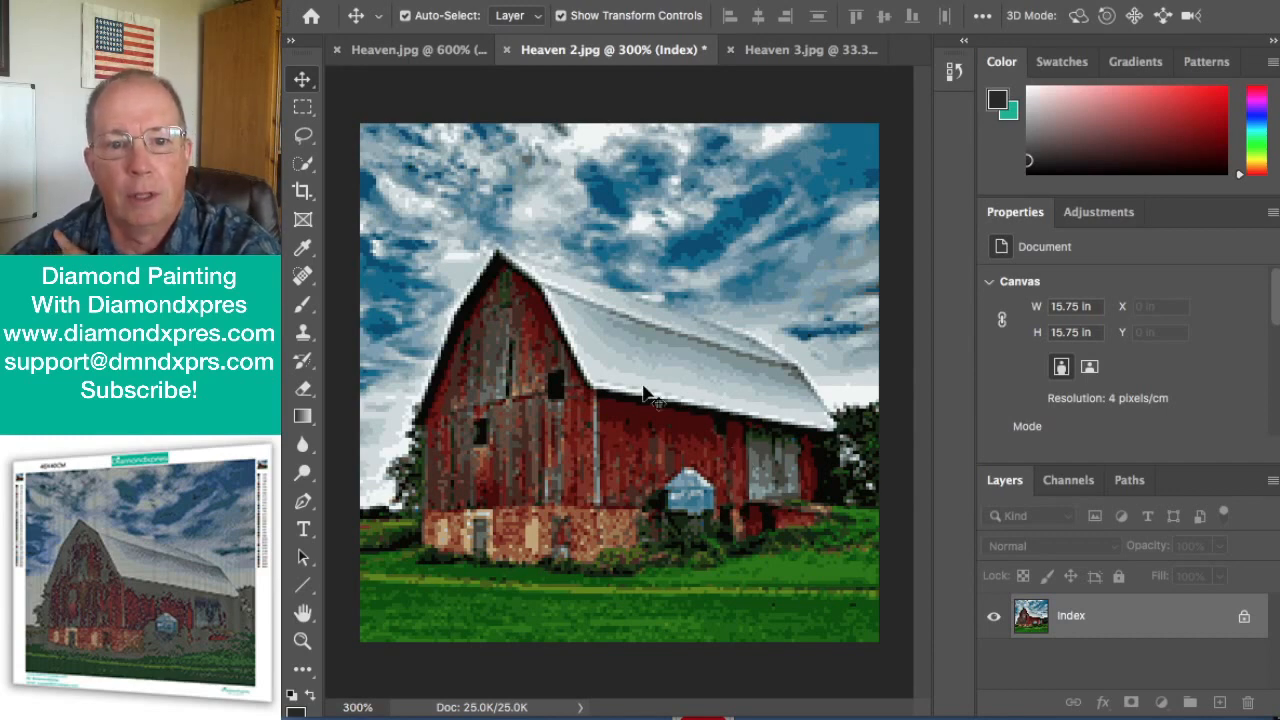
Step: Resize Heaven 3.jpg to 60 cm wide at 4 pixels/cm, giving 240 × 240 px
{"action": "left_click", "coordinate": [810, 49]}
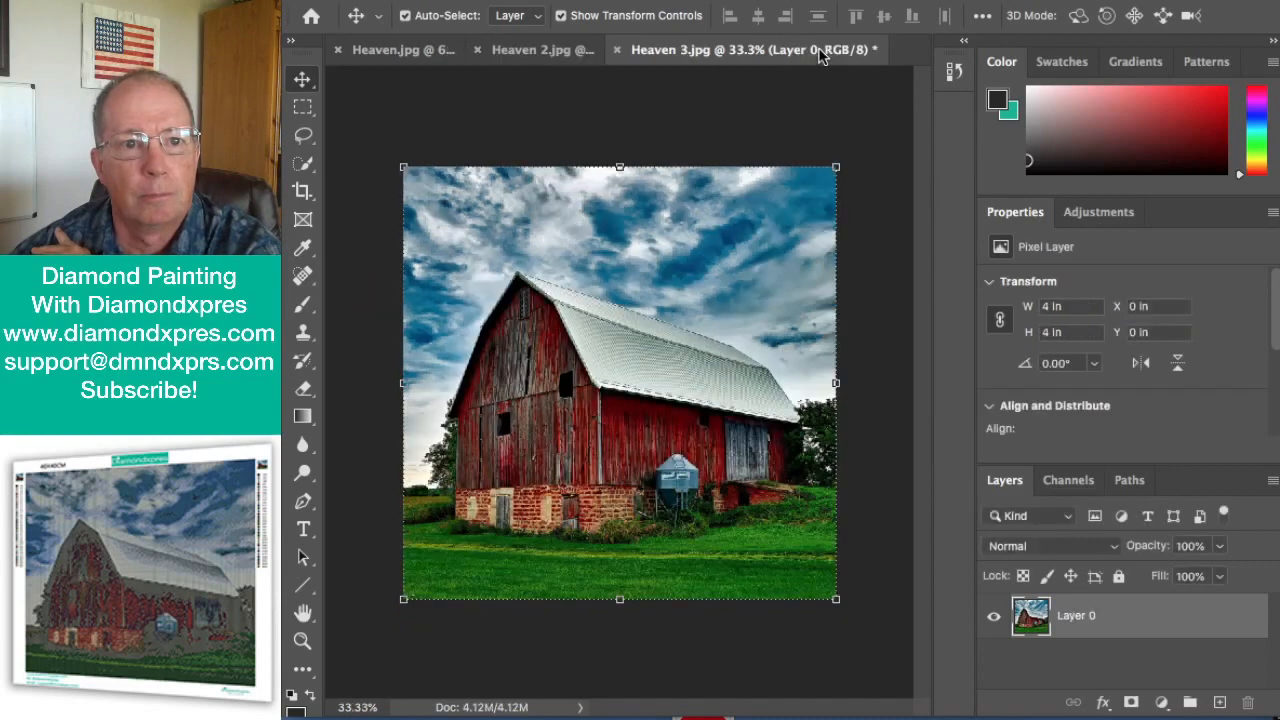
{"action": "mouse_move", "coordinate": [627, 80]}
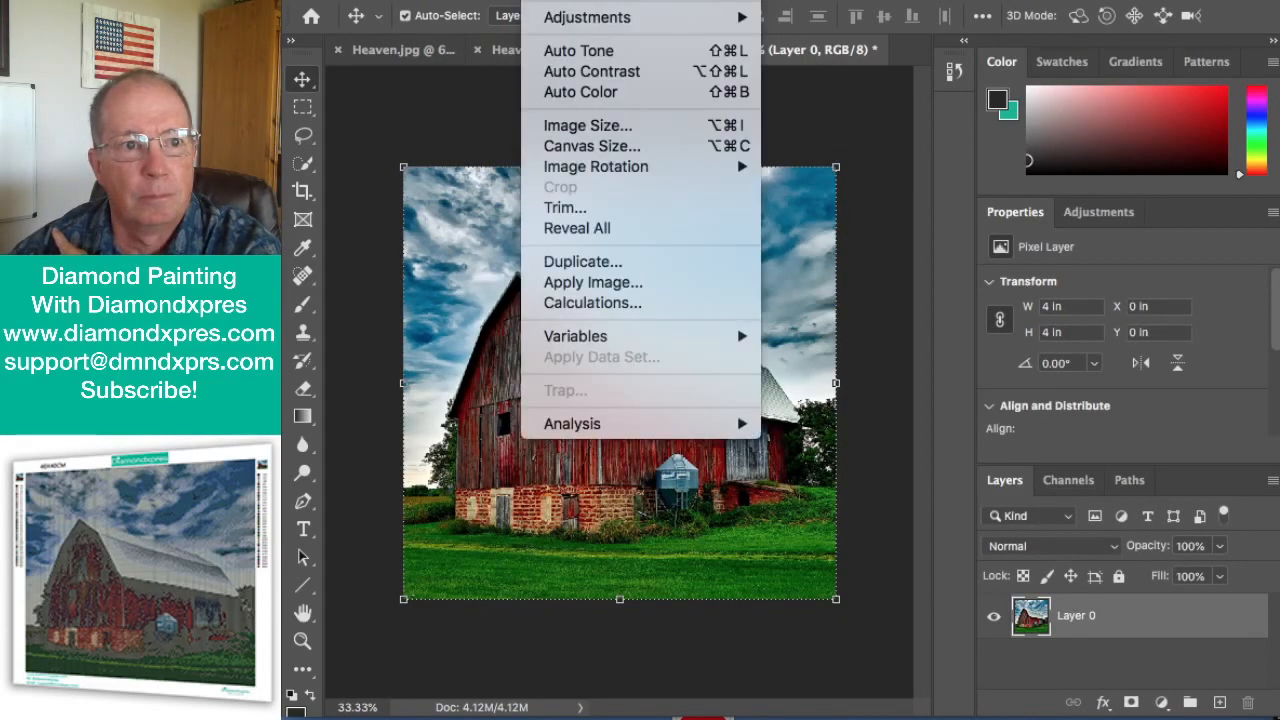
{"action": "left_click", "coordinate": [588, 125]}
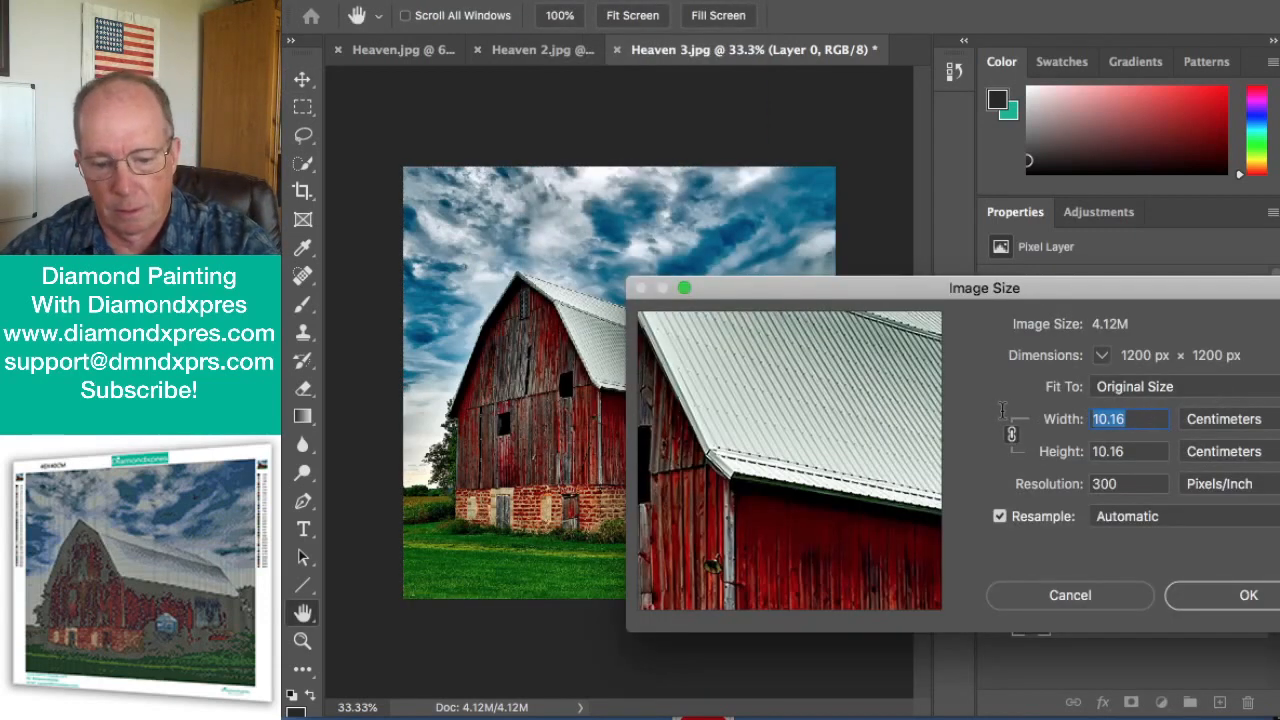
{"action": "type", "text": "60"}
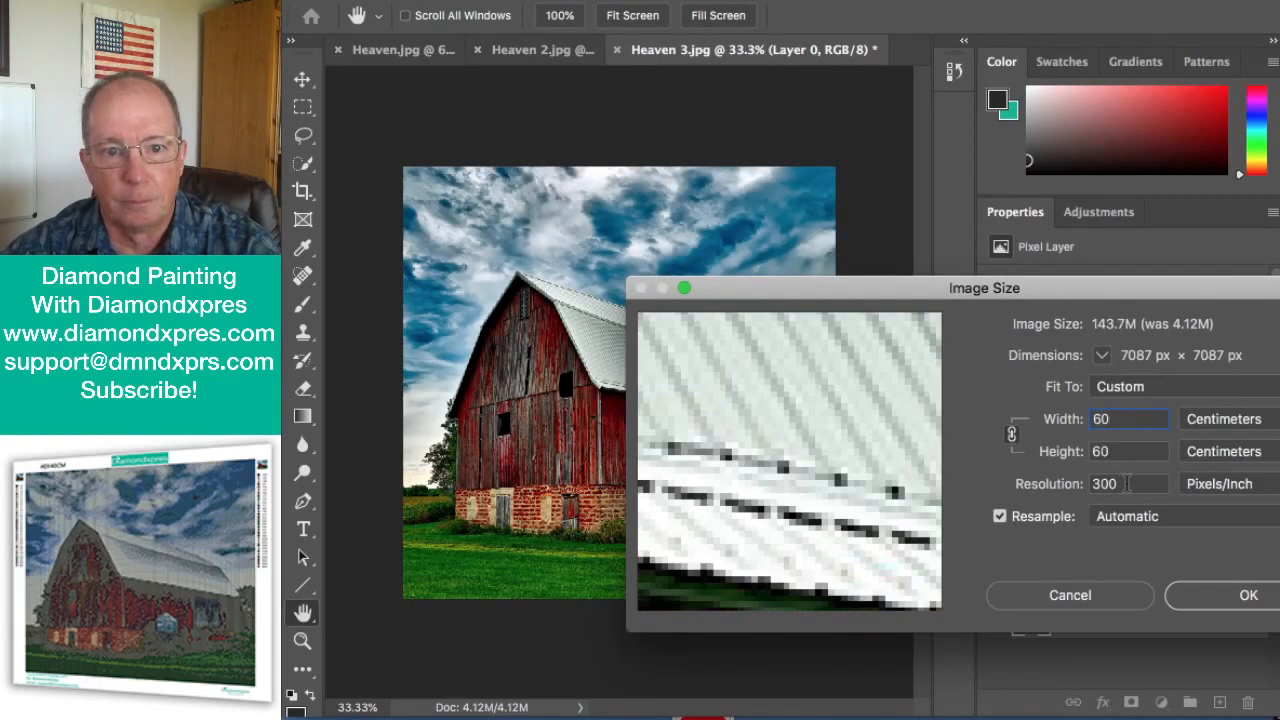
{"action": "type", "text": "4"}
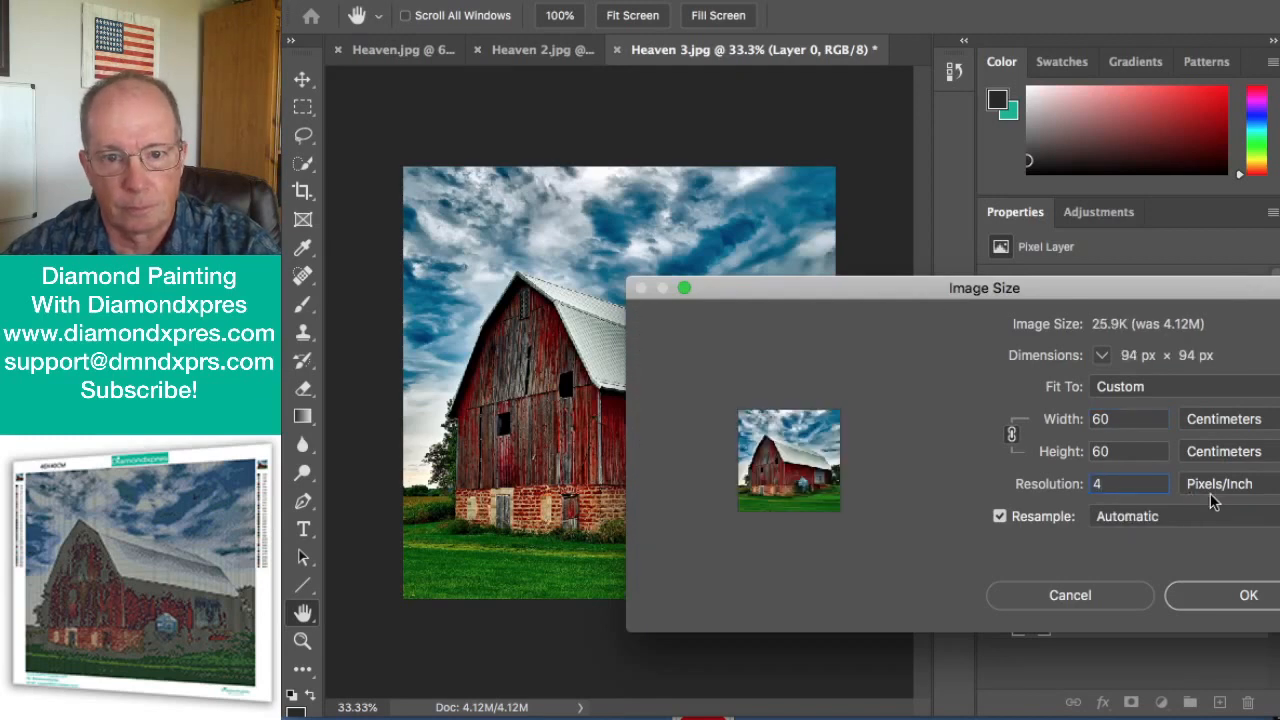
{"action": "left_click", "coordinate": [1225, 483]}
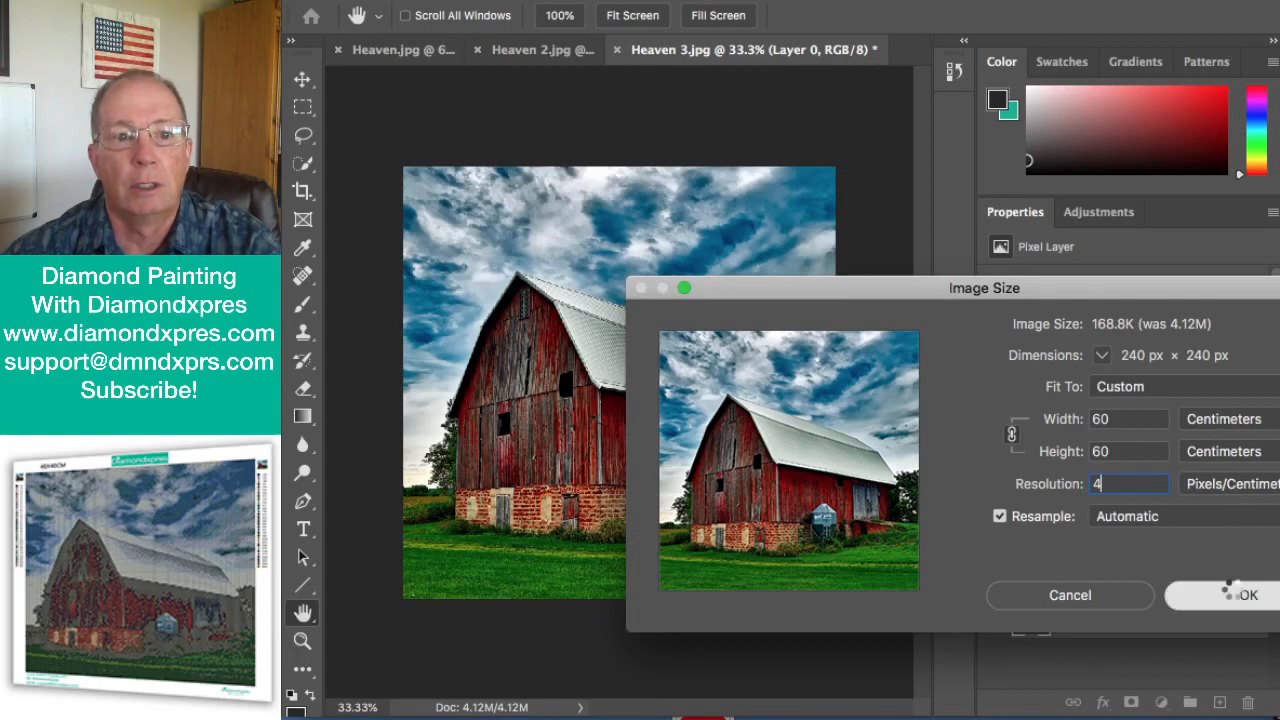
{"action": "left_click", "coordinate": [1233, 595]}
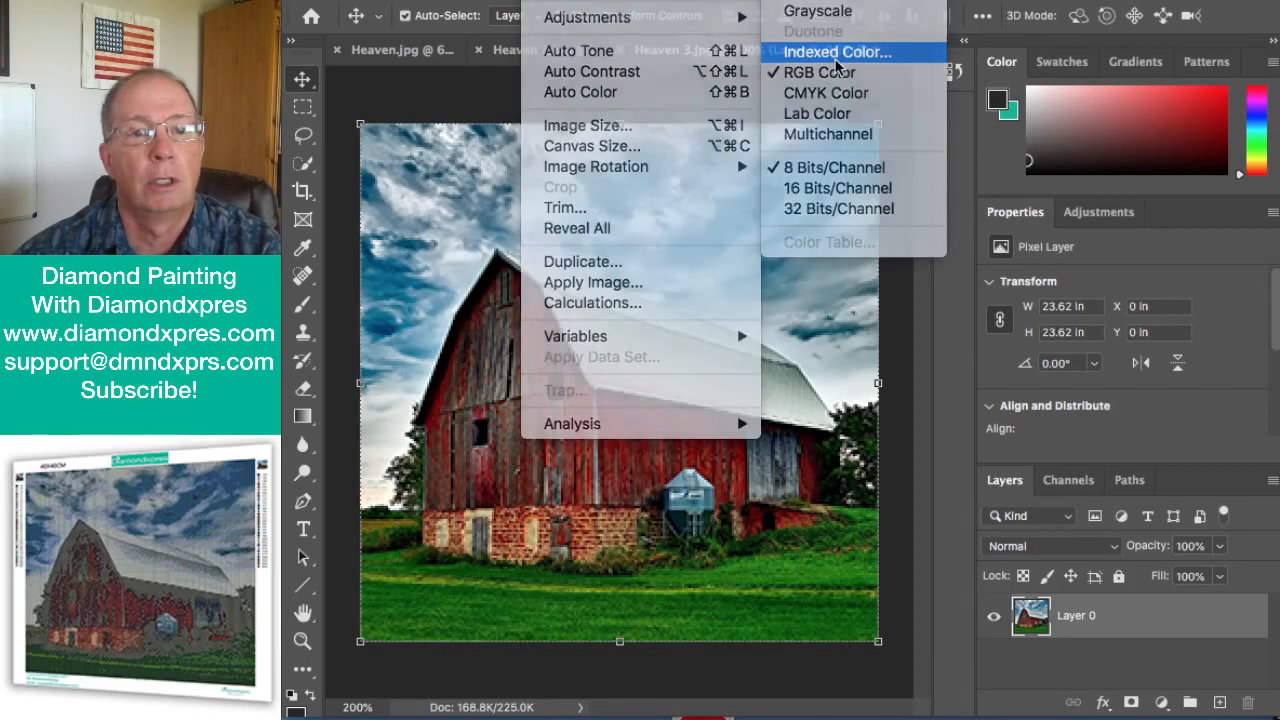
Step: Convert the 240 × 240 Heaven 3.jpg copy to Indexed Color
{"action": "left_click", "coordinate": [843, 51]}
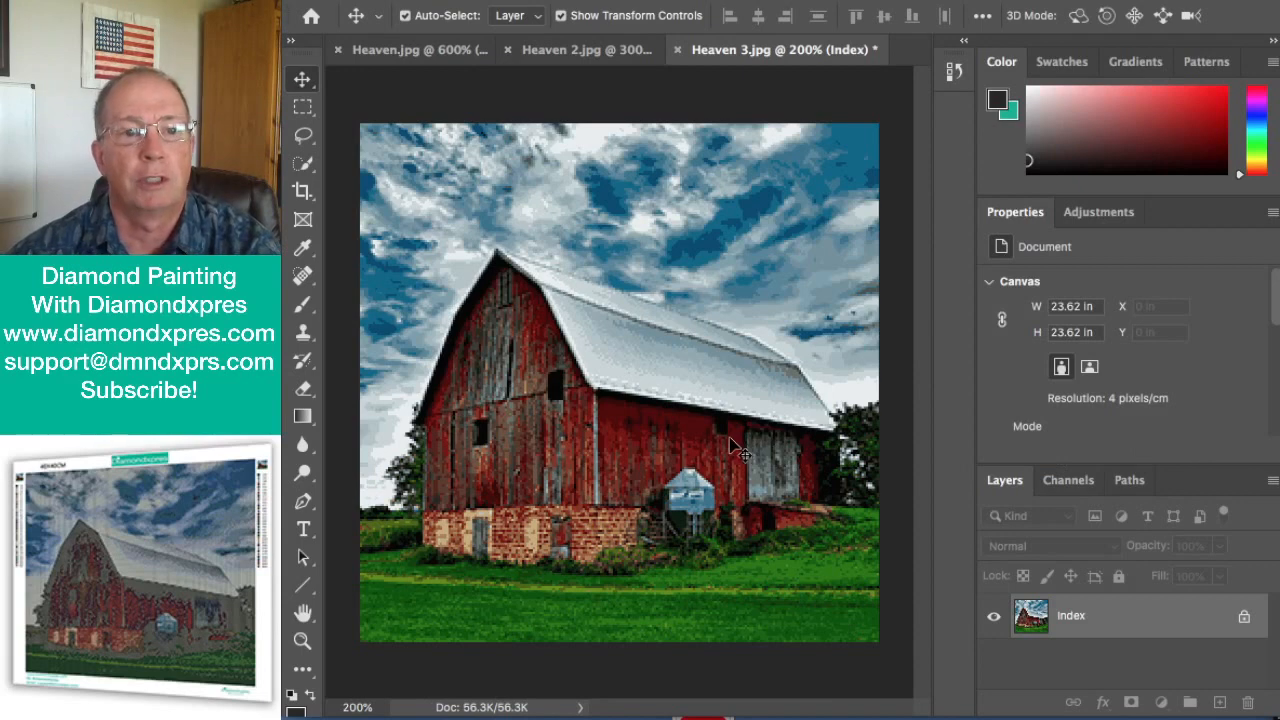
{"action": "mouse_move", "coordinate": [690, 333]}
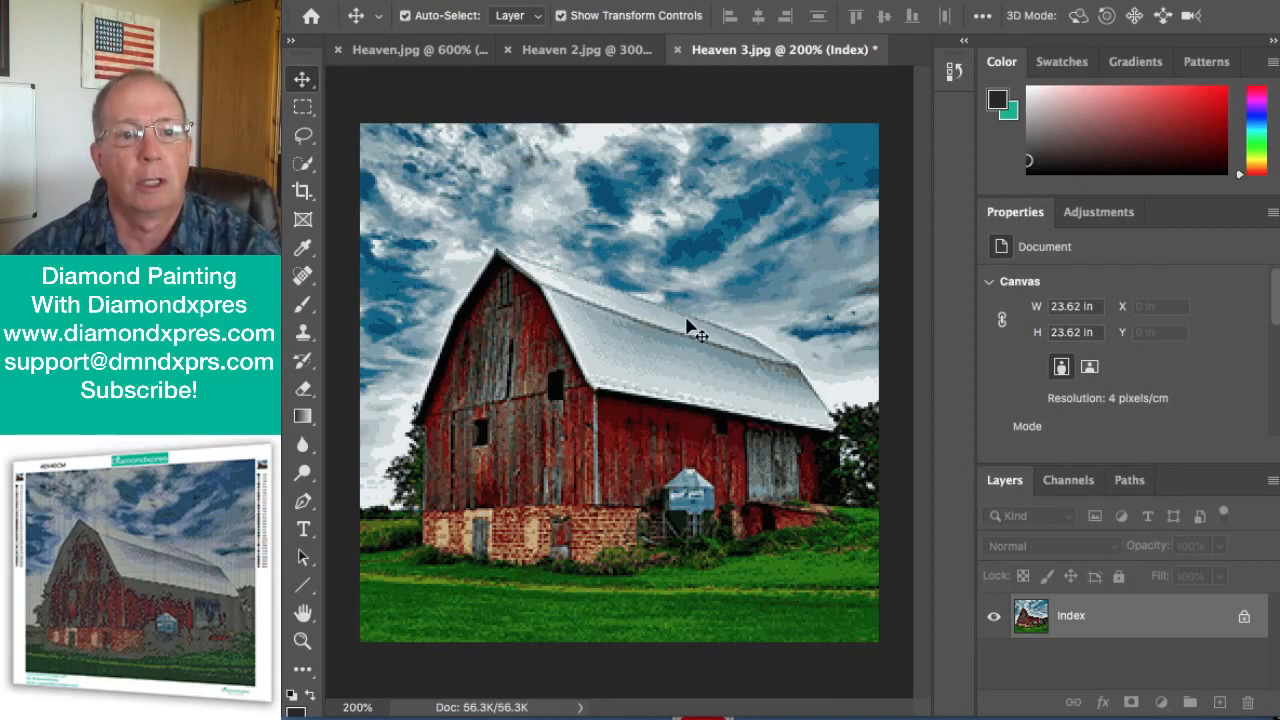
{"action": "mouse_move", "coordinate": [717, 548]}
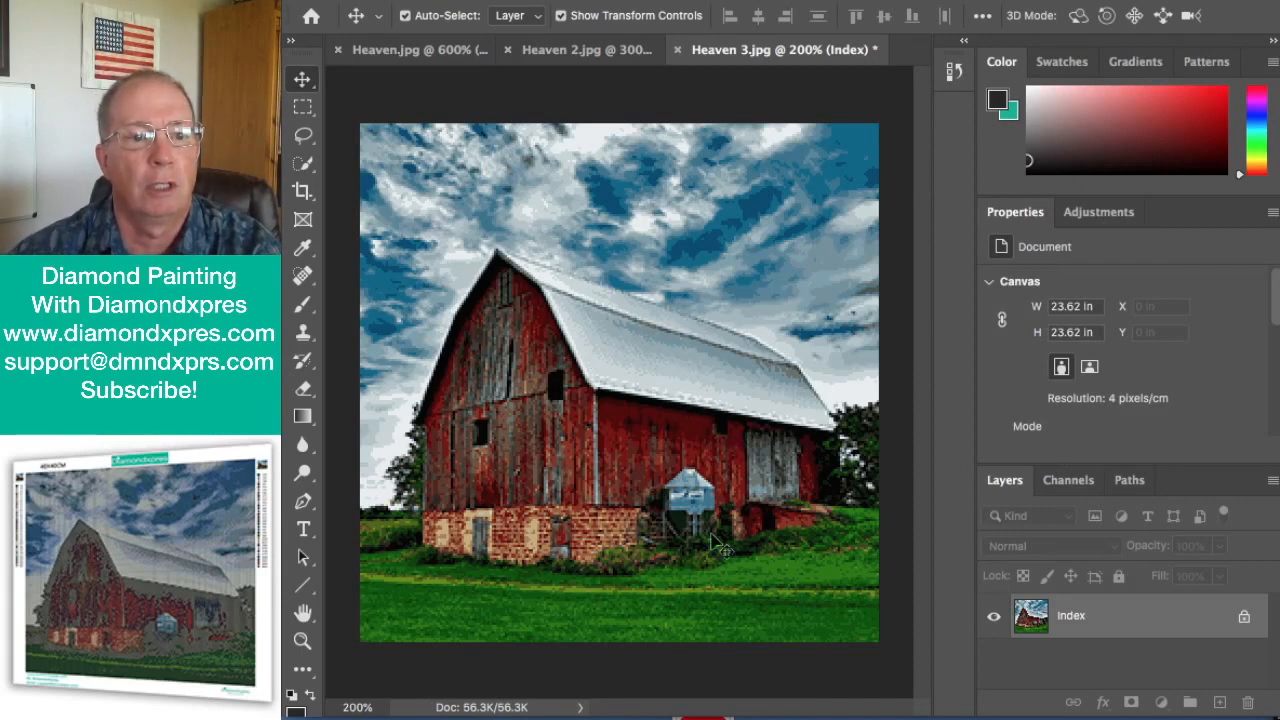
{"action": "mouse_move", "coordinate": [690, 540]}
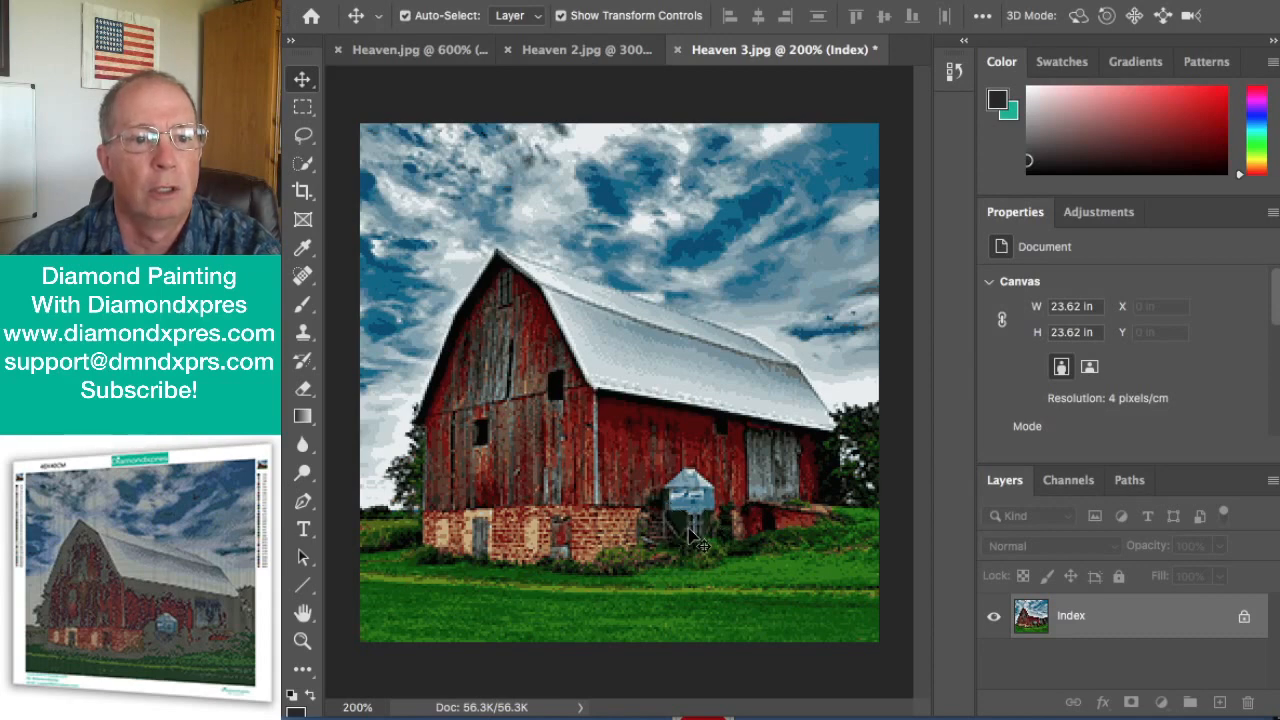
{"action": "mouse_move", "coordinate": [595, 540]}
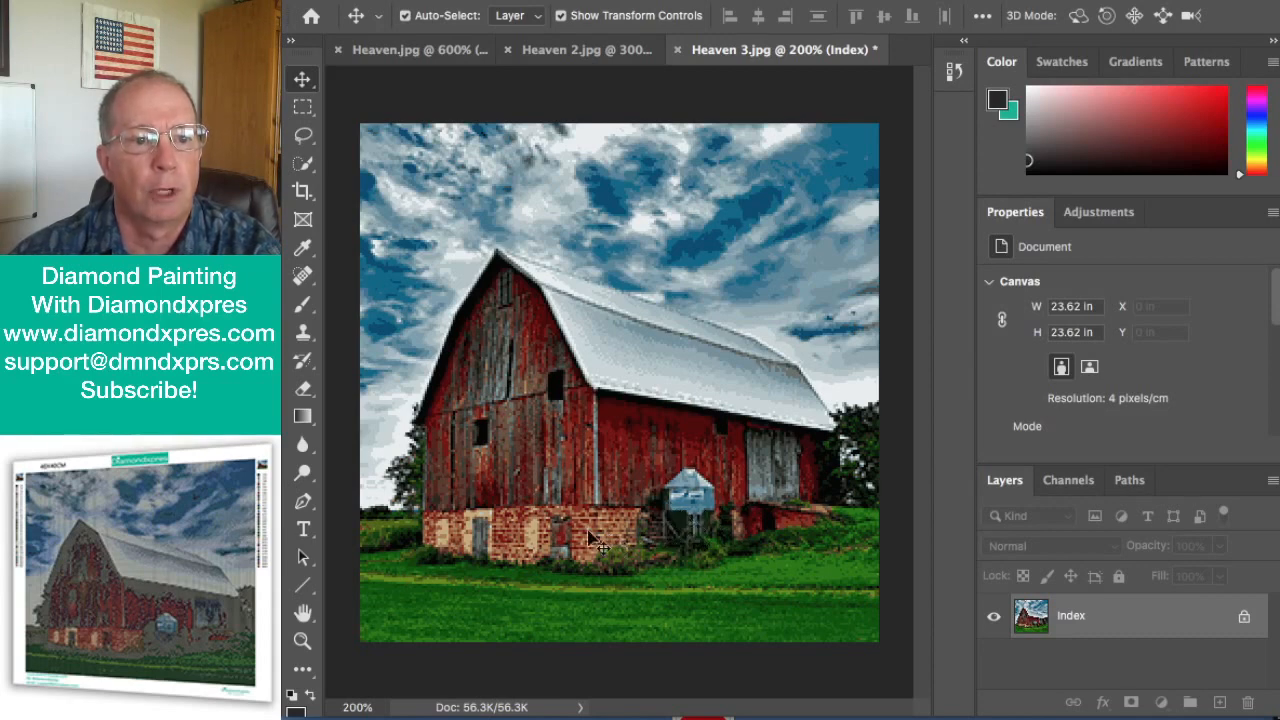
{"action": "left_click", "coordinate": [603, 50]}
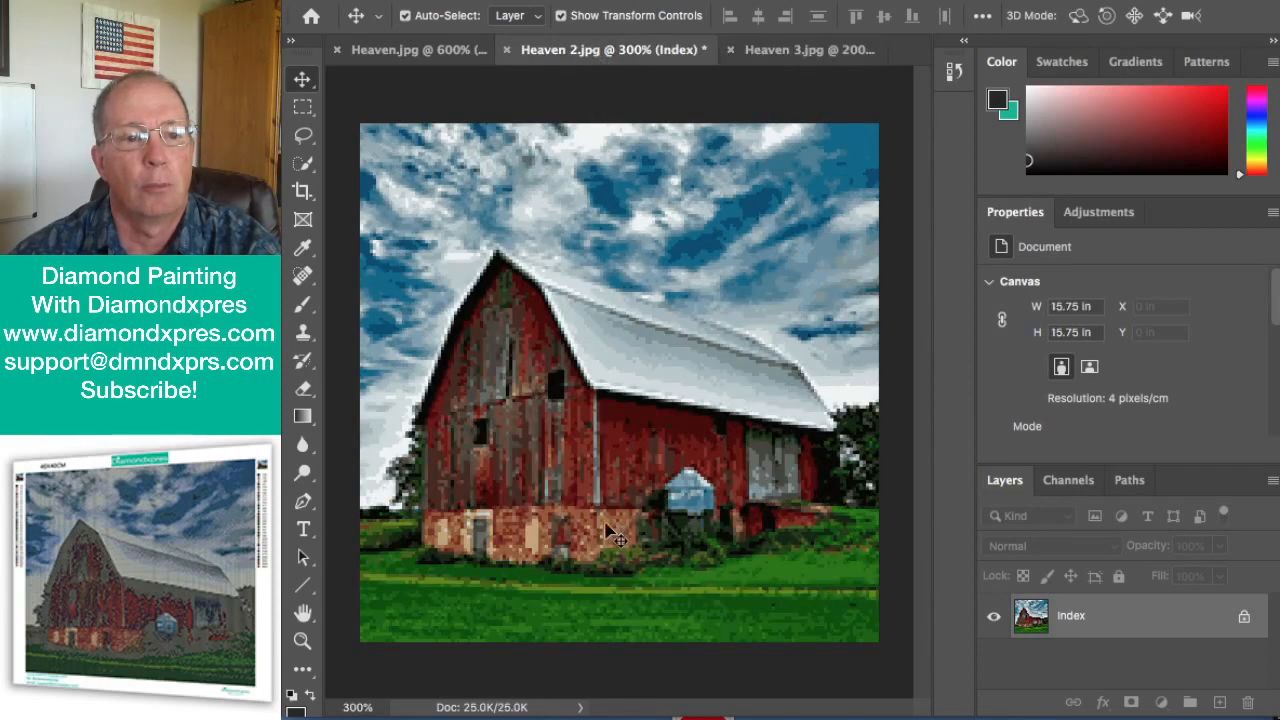
{"action": "mouse_move", "coordinate": [678, 533]}
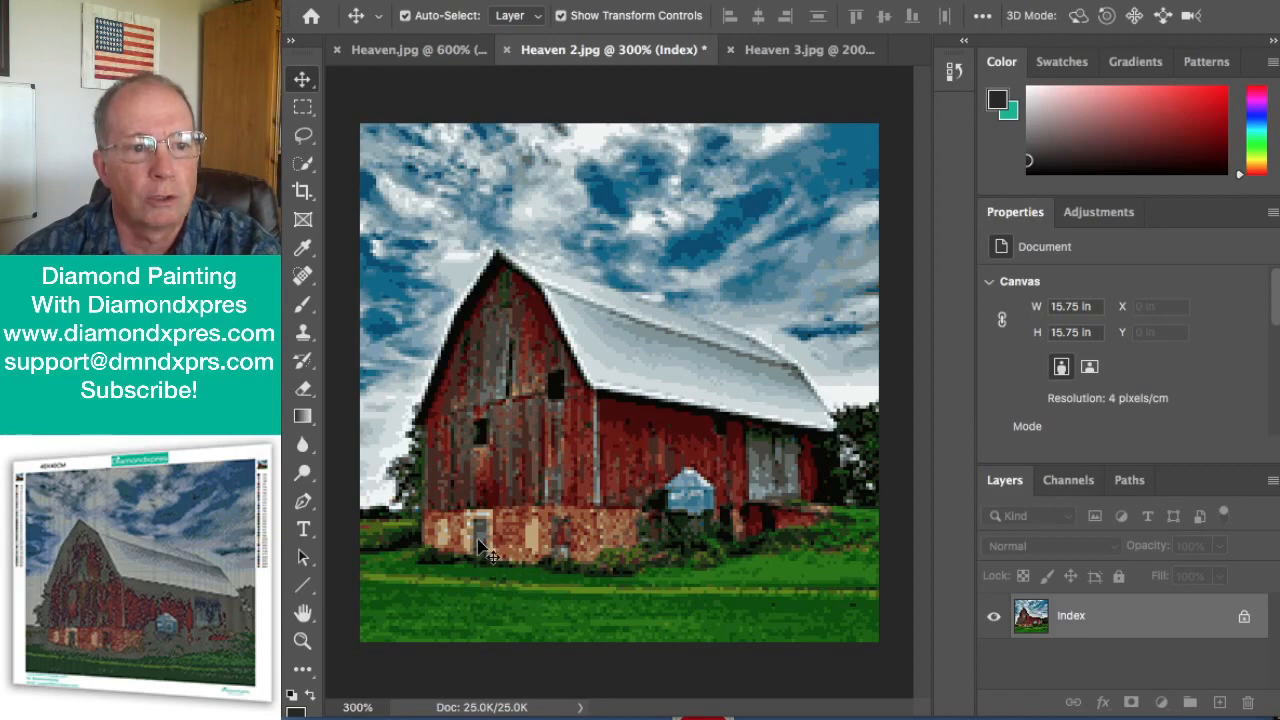
{"action": "left_click", "coordinate": [408, 45]}
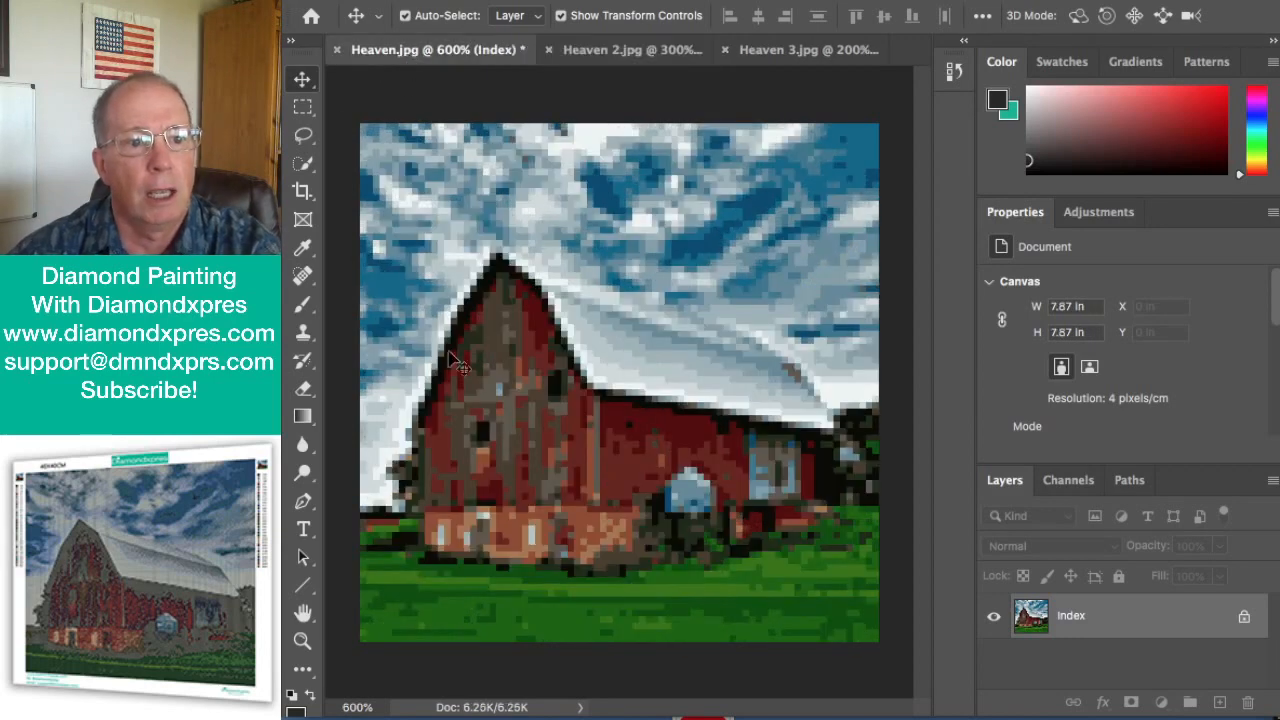
{"action": "mouse_move", "coordinate": [655, 440]}
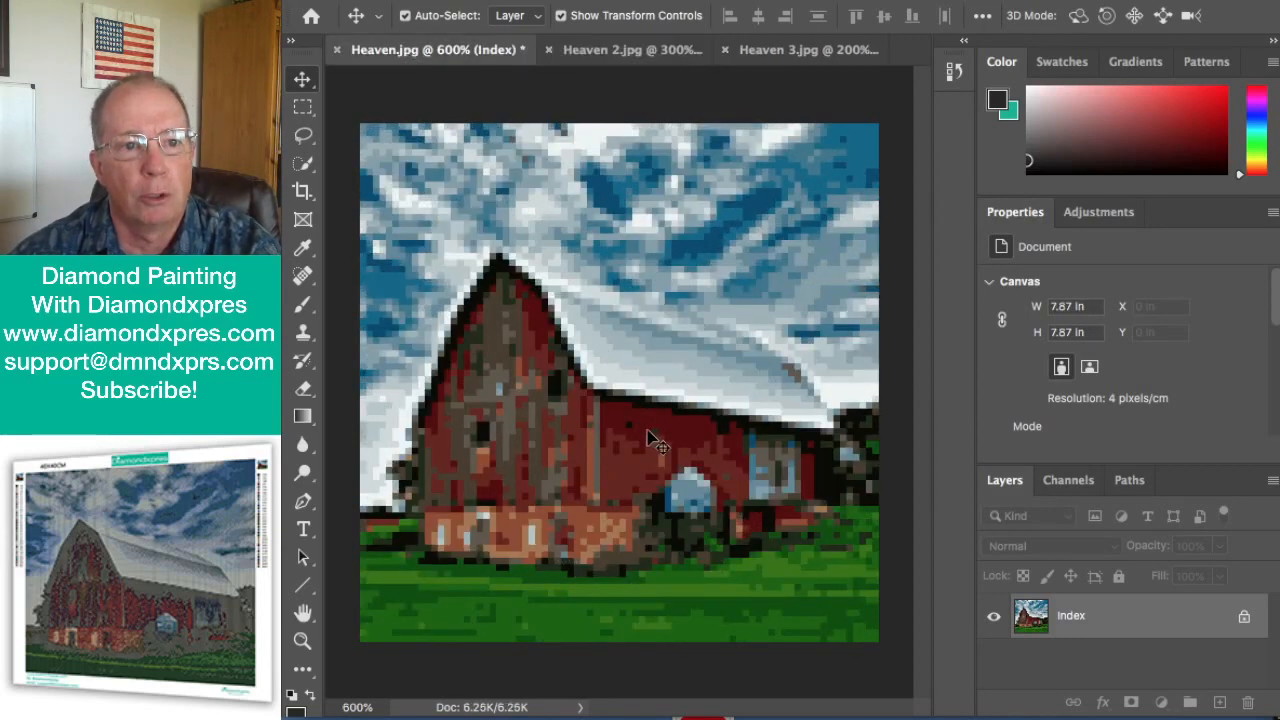
{"action": "mouse_move", "coordinate": [521, 240]}
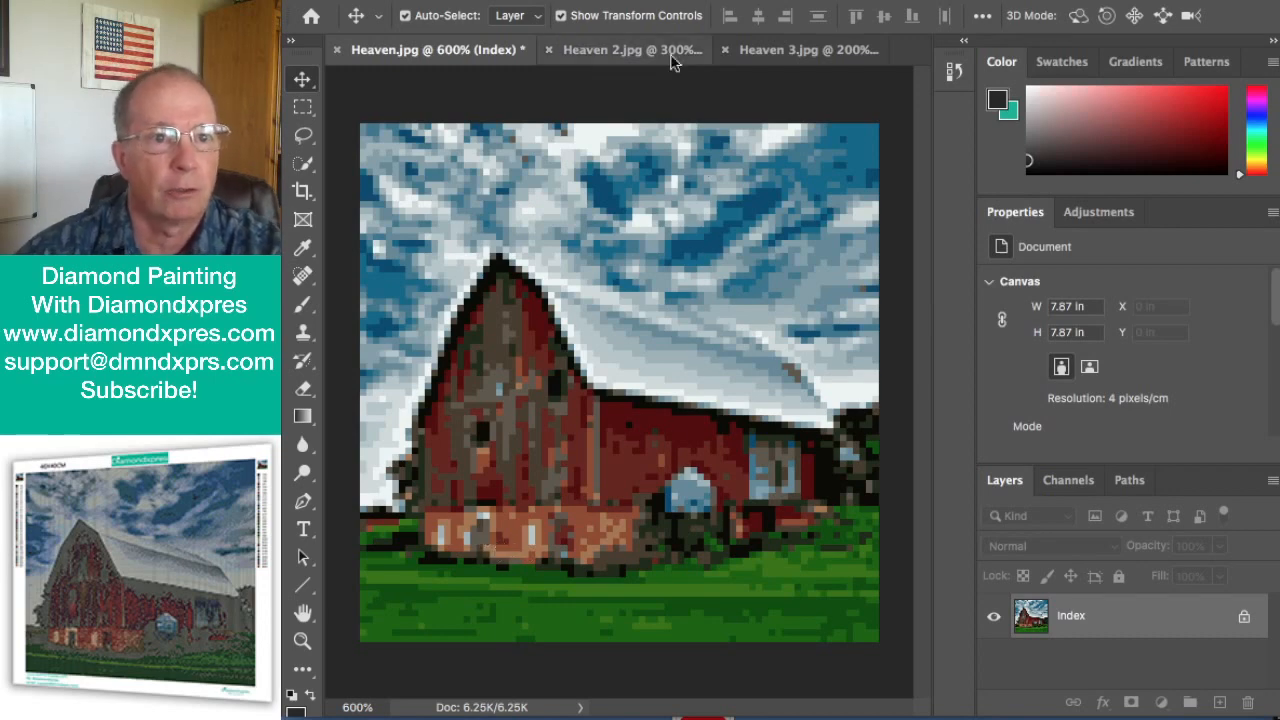
{"action": "left_click", "coordinate": [634, 49]}
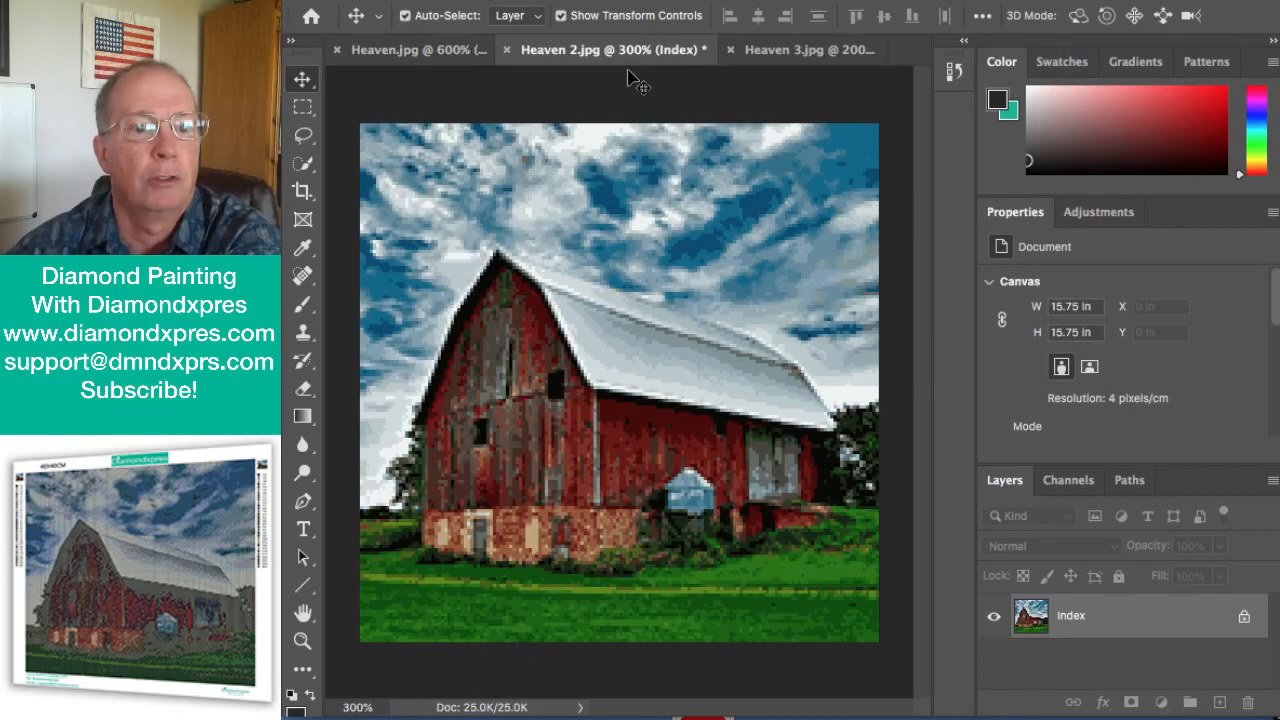
{"action": "mouse_move", "coordinate": [645, 137]}
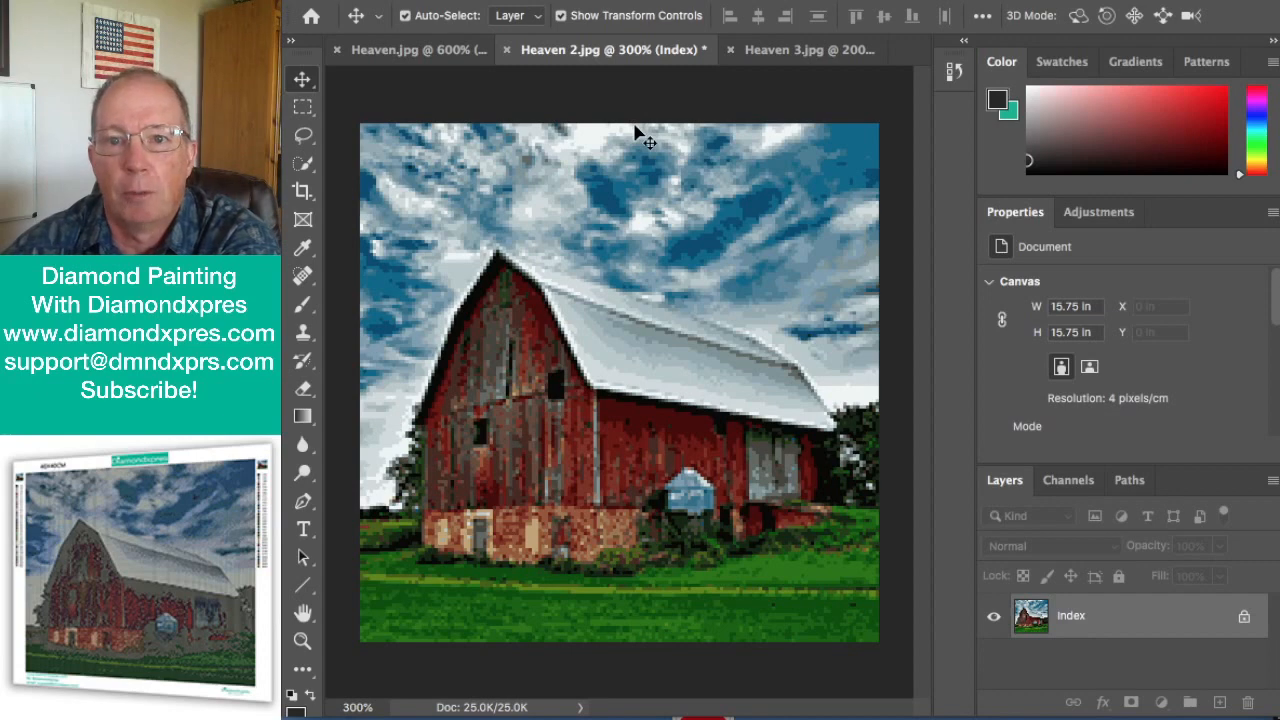
{"action": "mouse_move", "coordinate": [670, 180]}
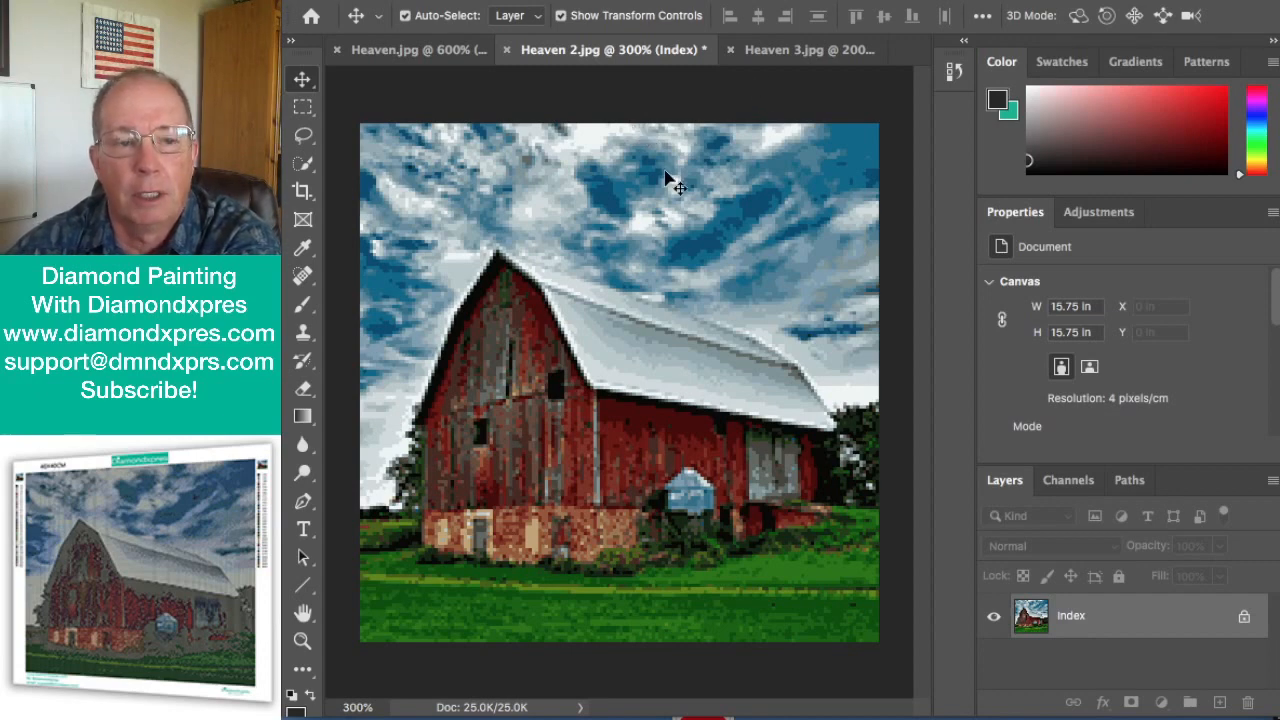
{"action": "left_click", "coordinate": [415, 50]}
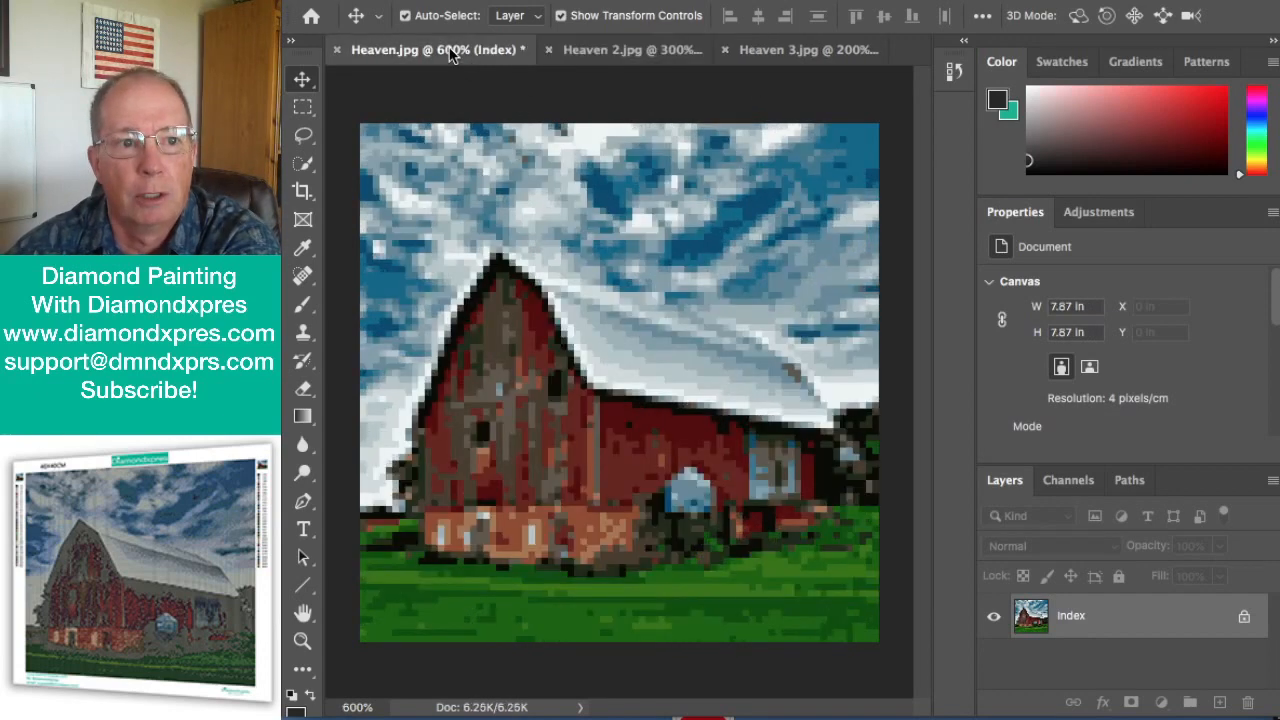
{"action": "left_click", "coordinate": [625, 48]}
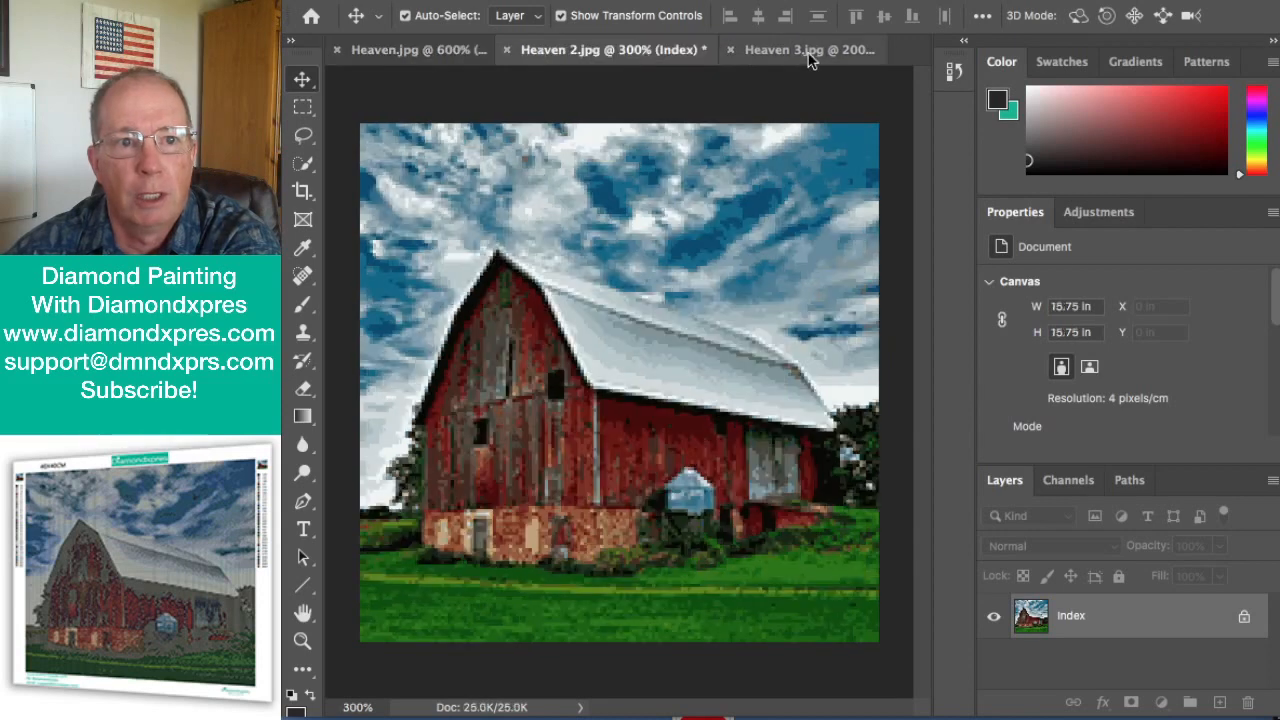
{"action": "left_click", "coordinate": [808, 49]}
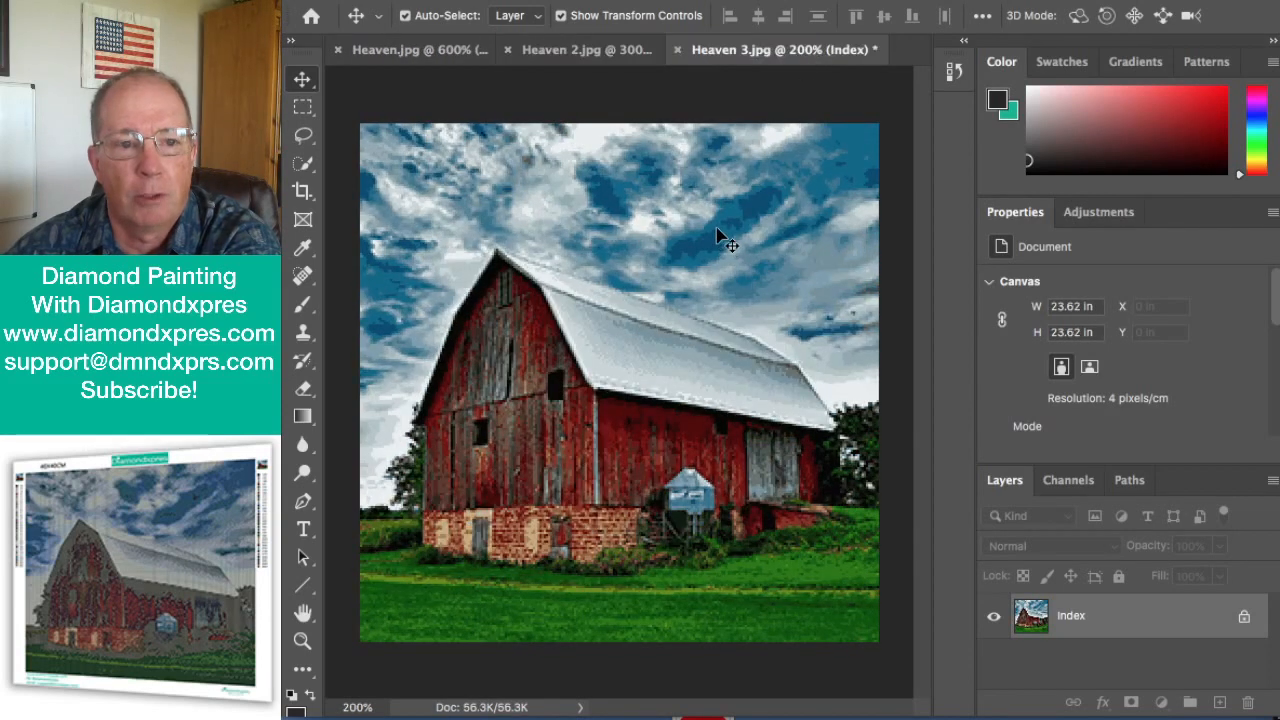